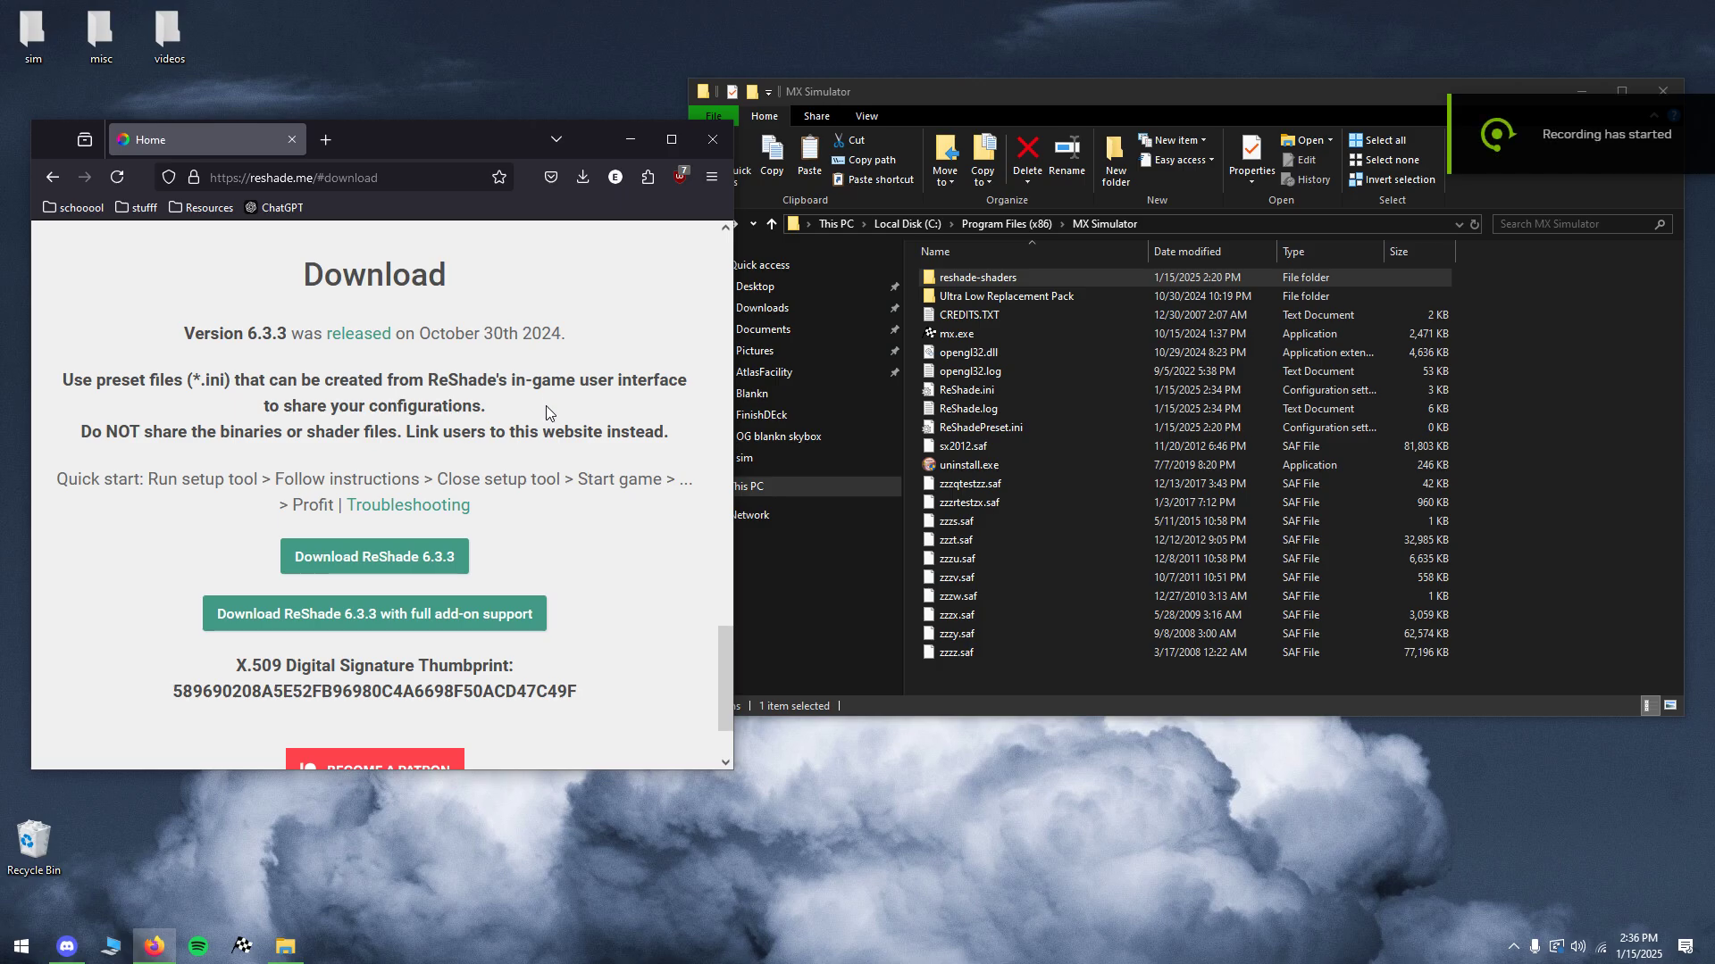
{"action": "mouse_move", "coordinate": [538, 452]}
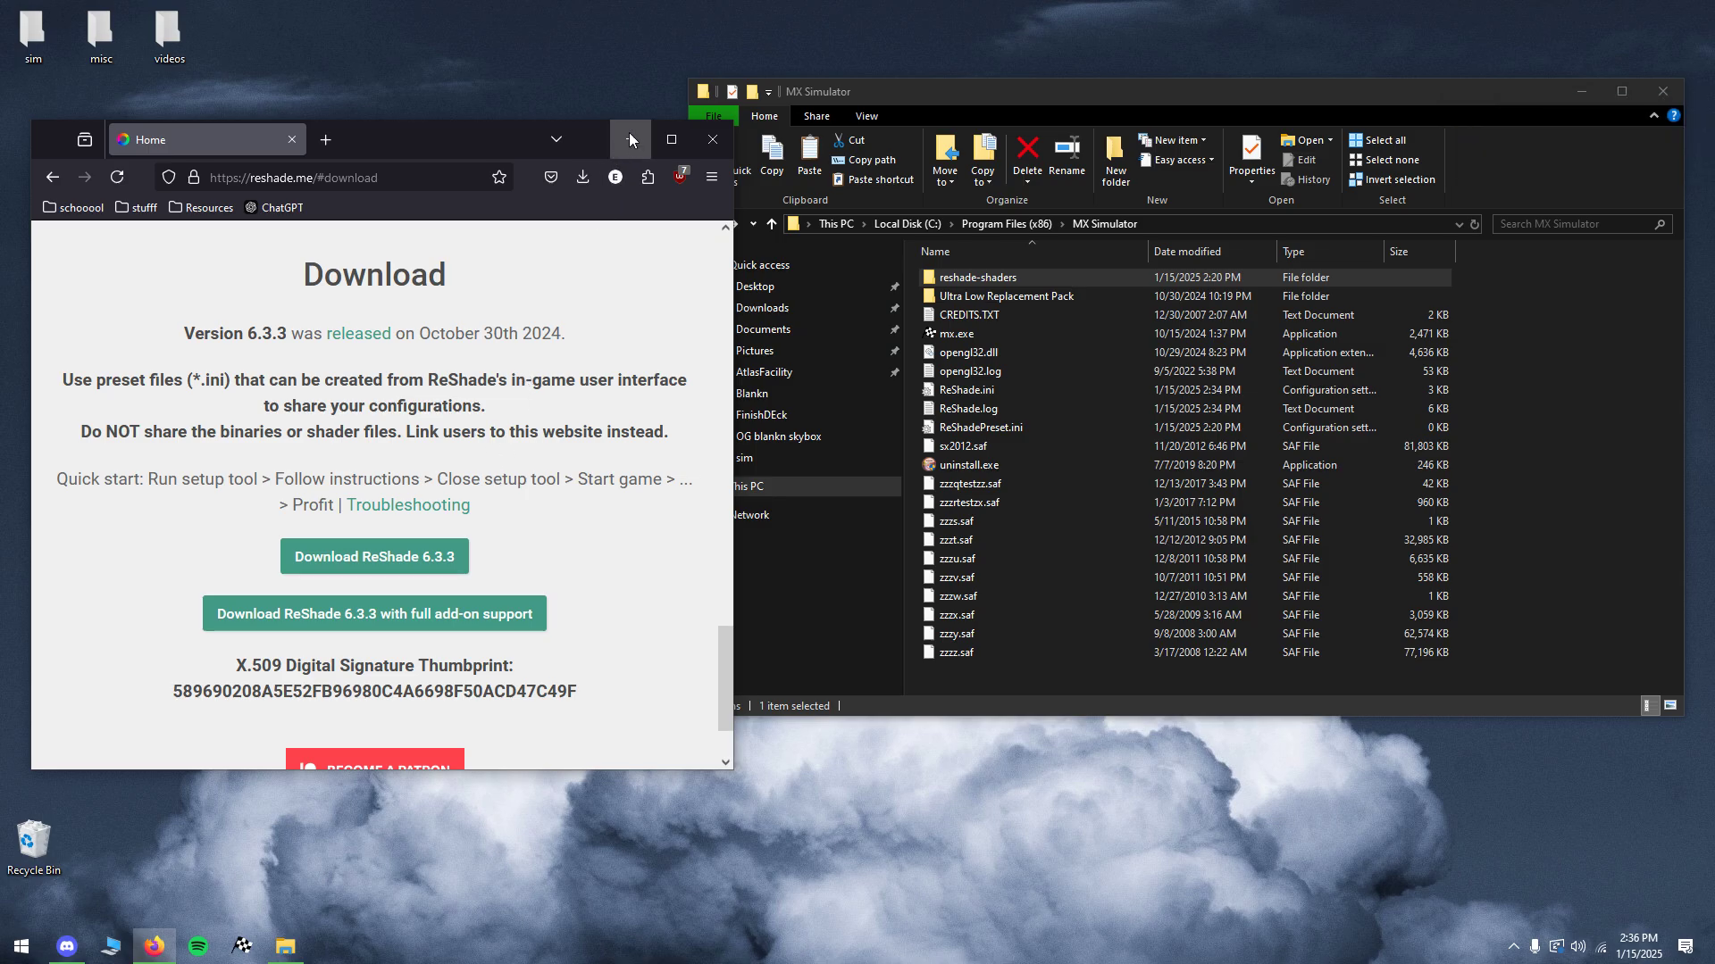
{"action": "mouse_move", "coordinate": [631, 139]}
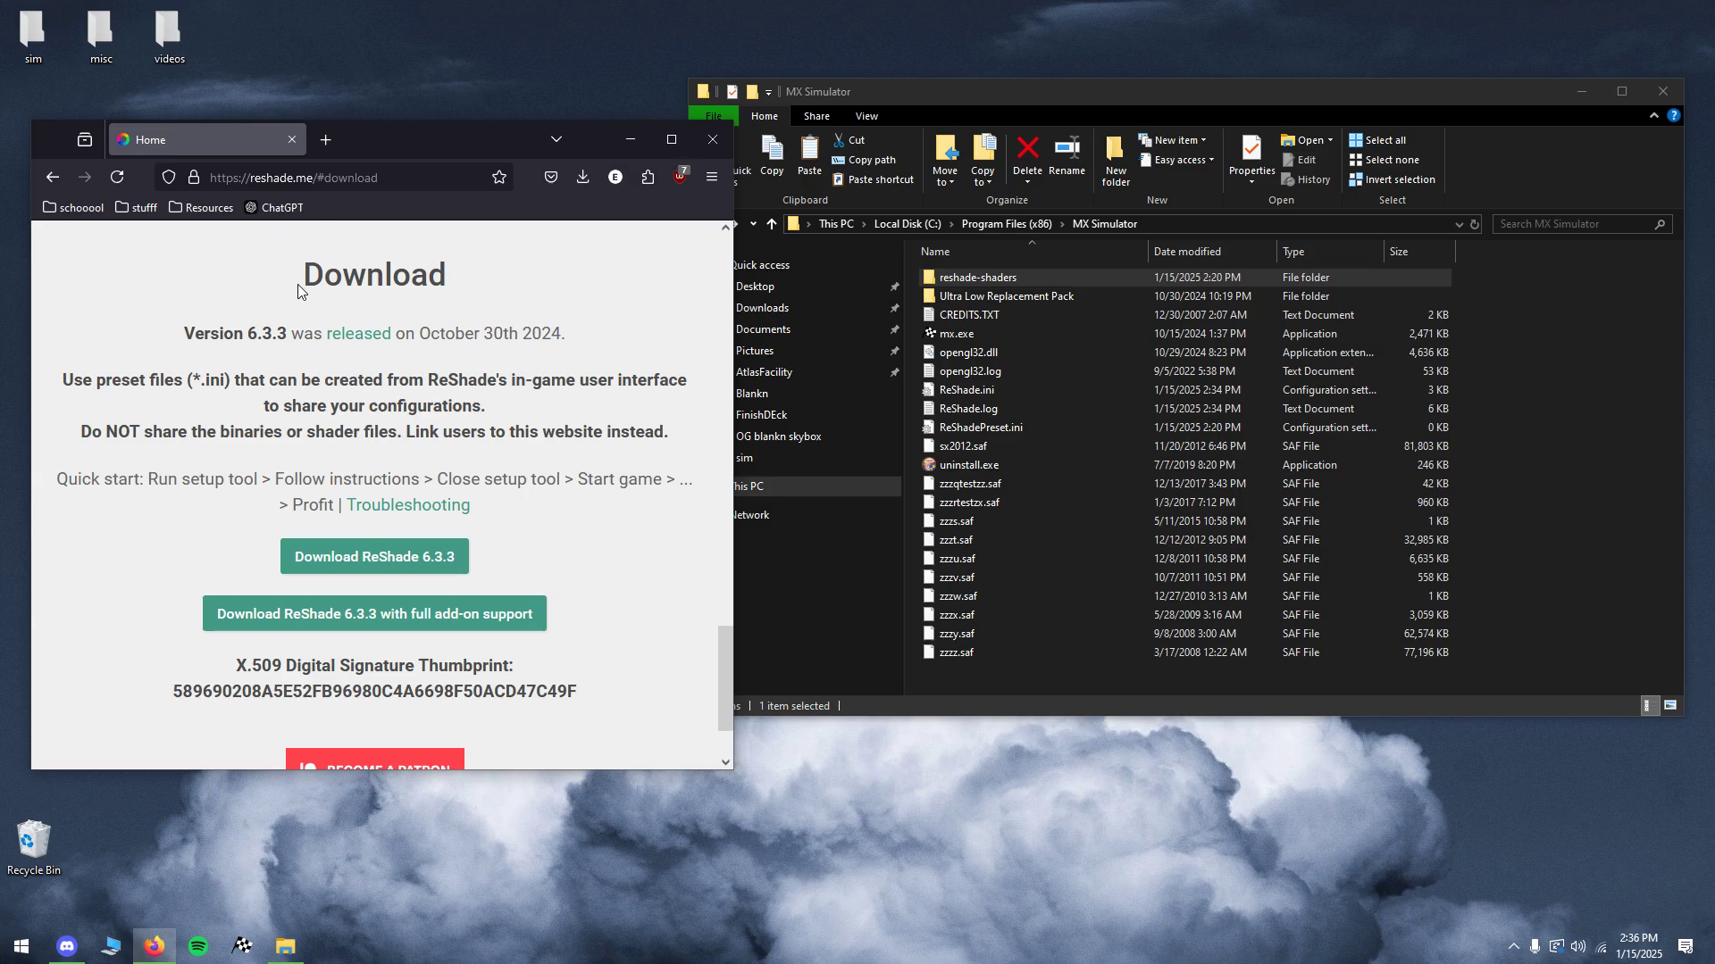
{"action": "mouse_move", "coordinate": [522, 476]}
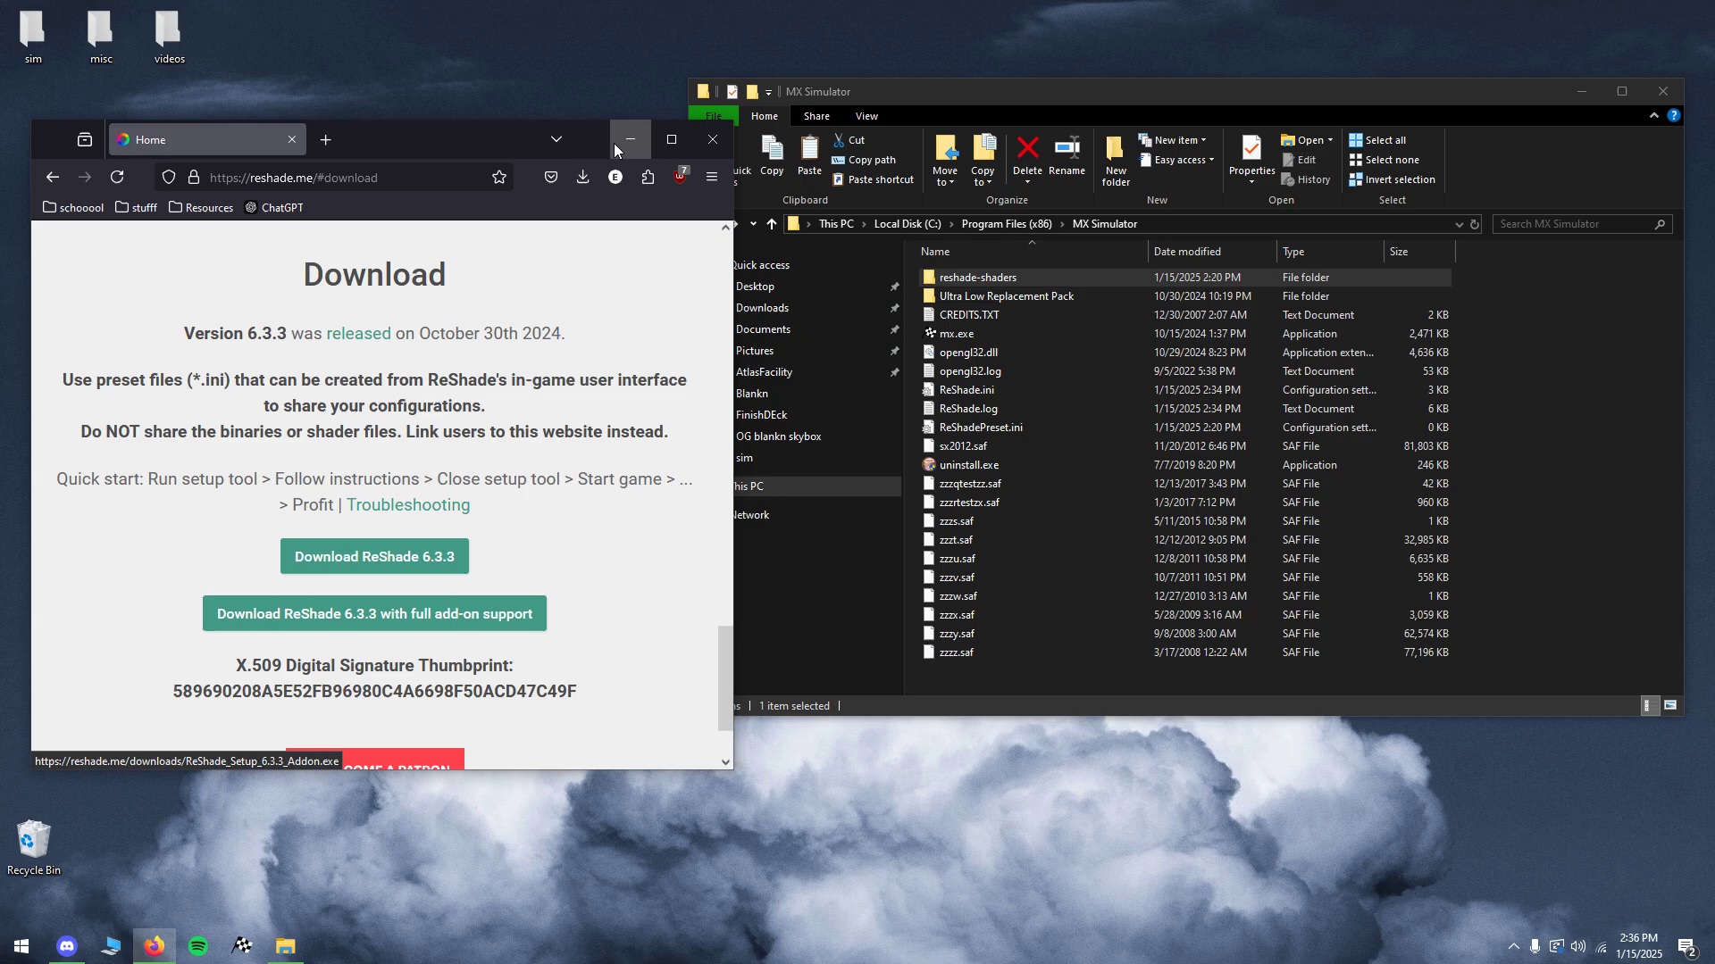
Step: Minimize the Firefox ReShade downloads page to reveal the desktop files
{"action": "left_click", "coordinate": [628, 140]}
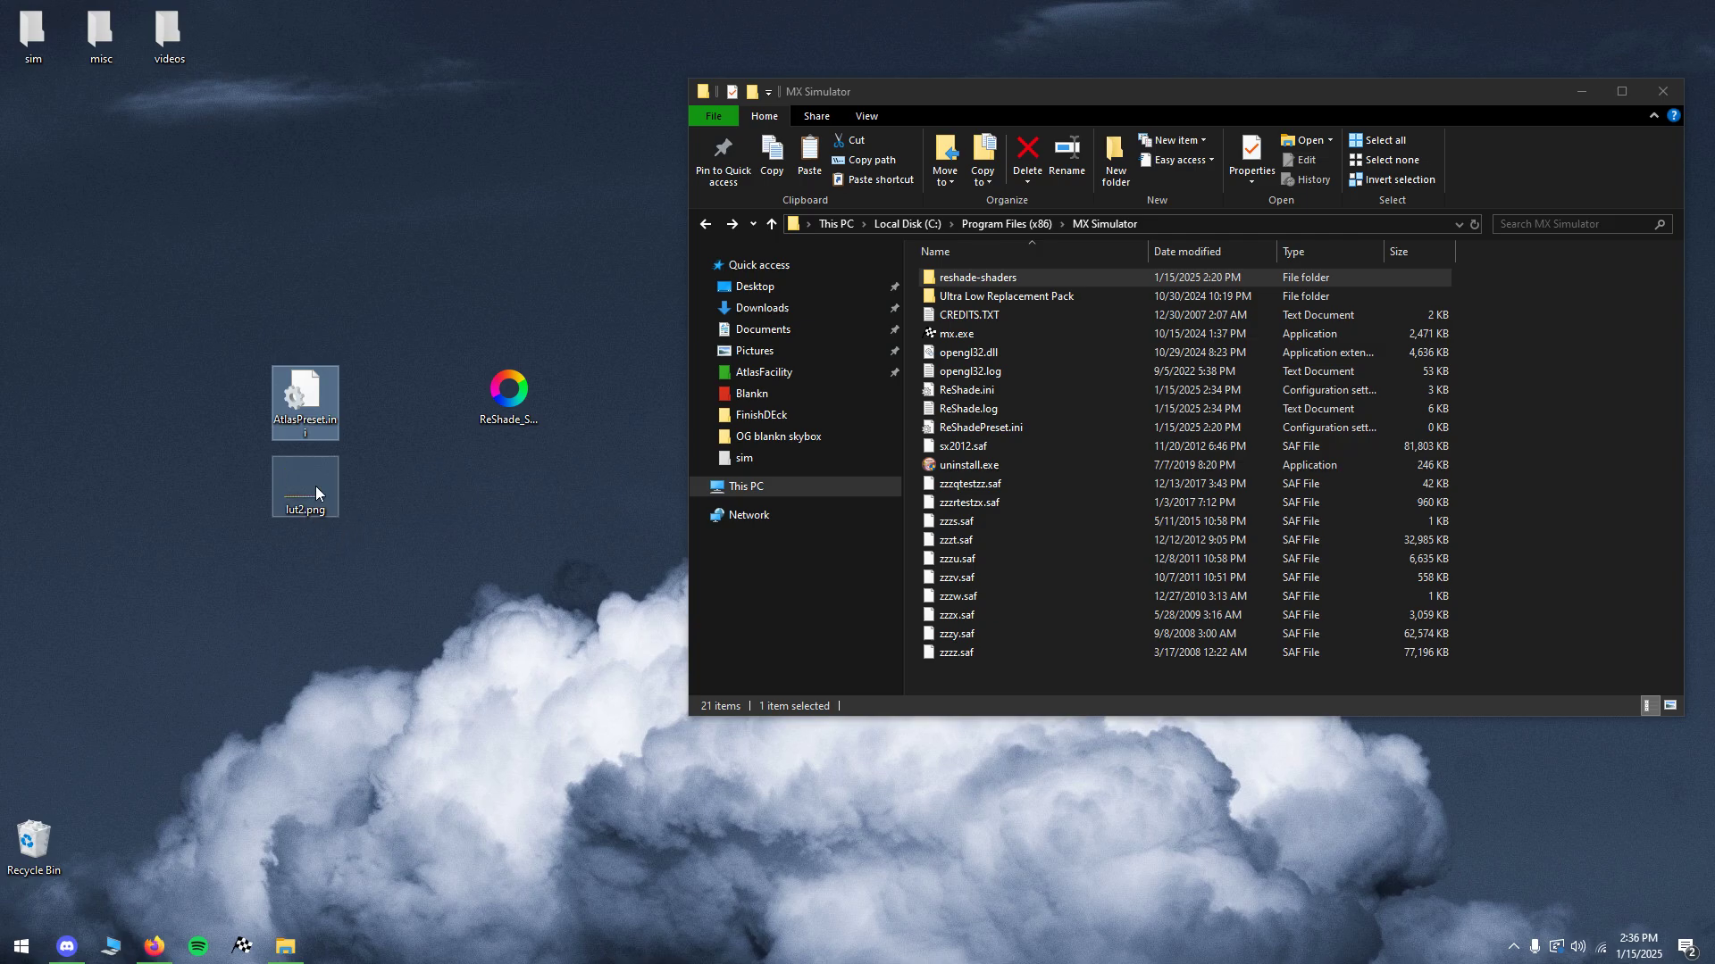
Step: Launch the ReShade setup, dismiss the warning, and select MX Simulator's mx.exe as the game
{"action": "left_click", "coordinate": [507, 390]}
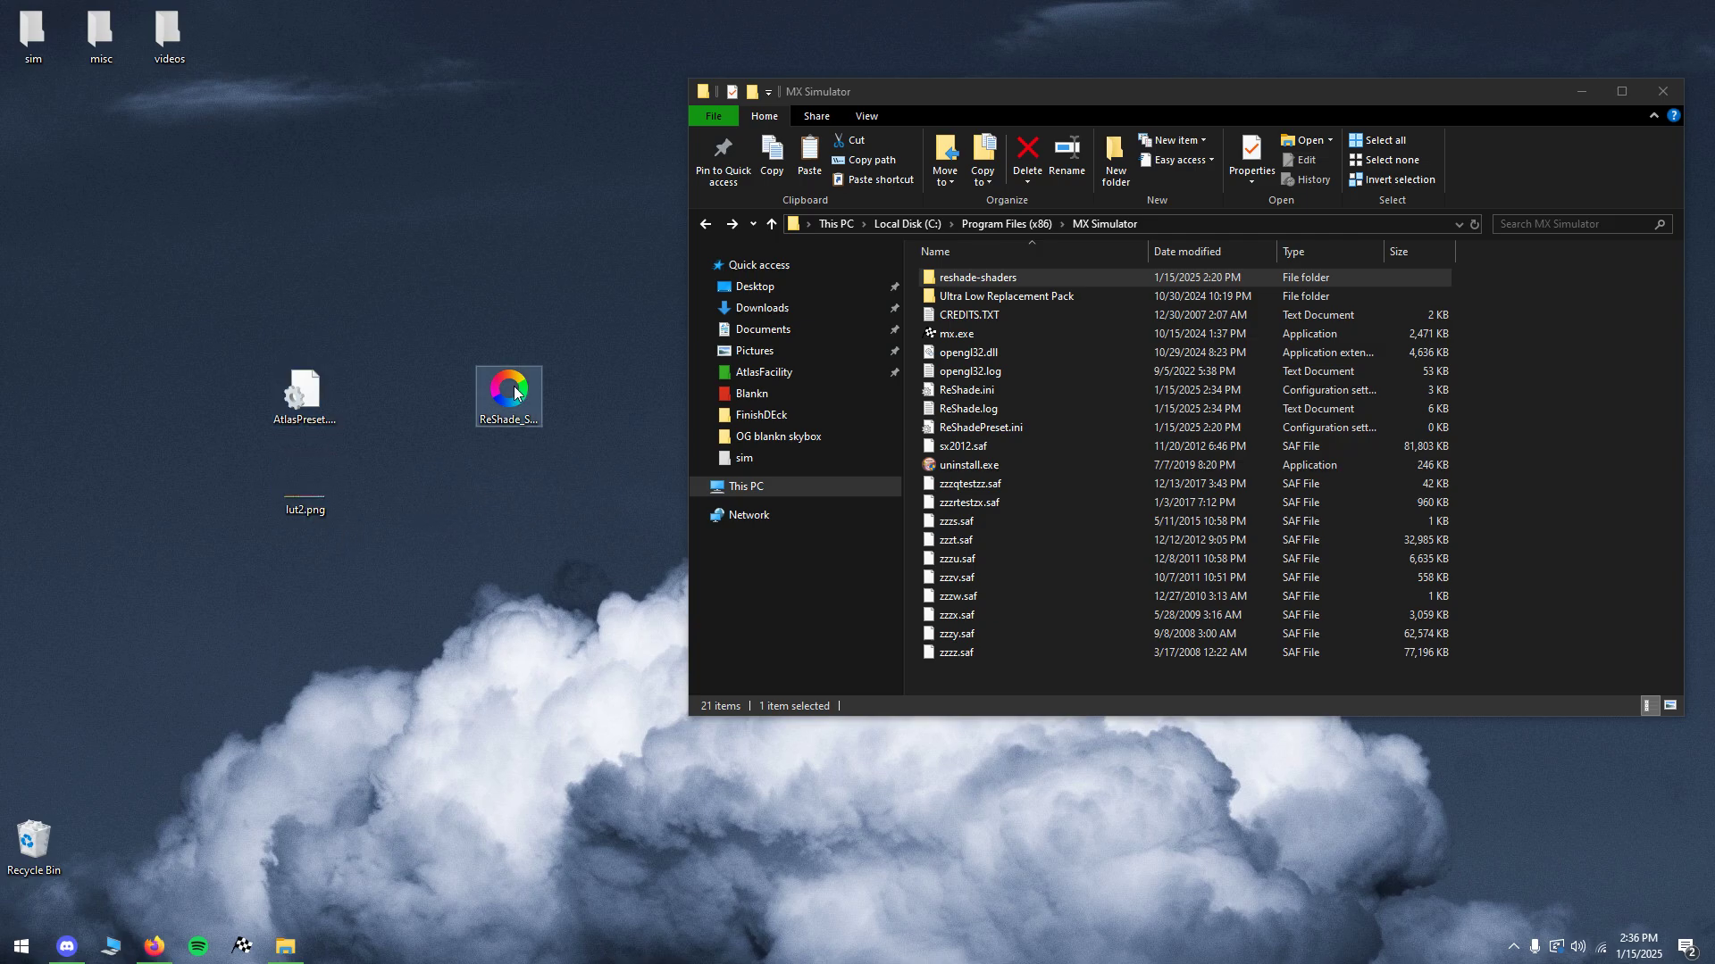
{"action": "double_click", "coordinate": [507, 388]}
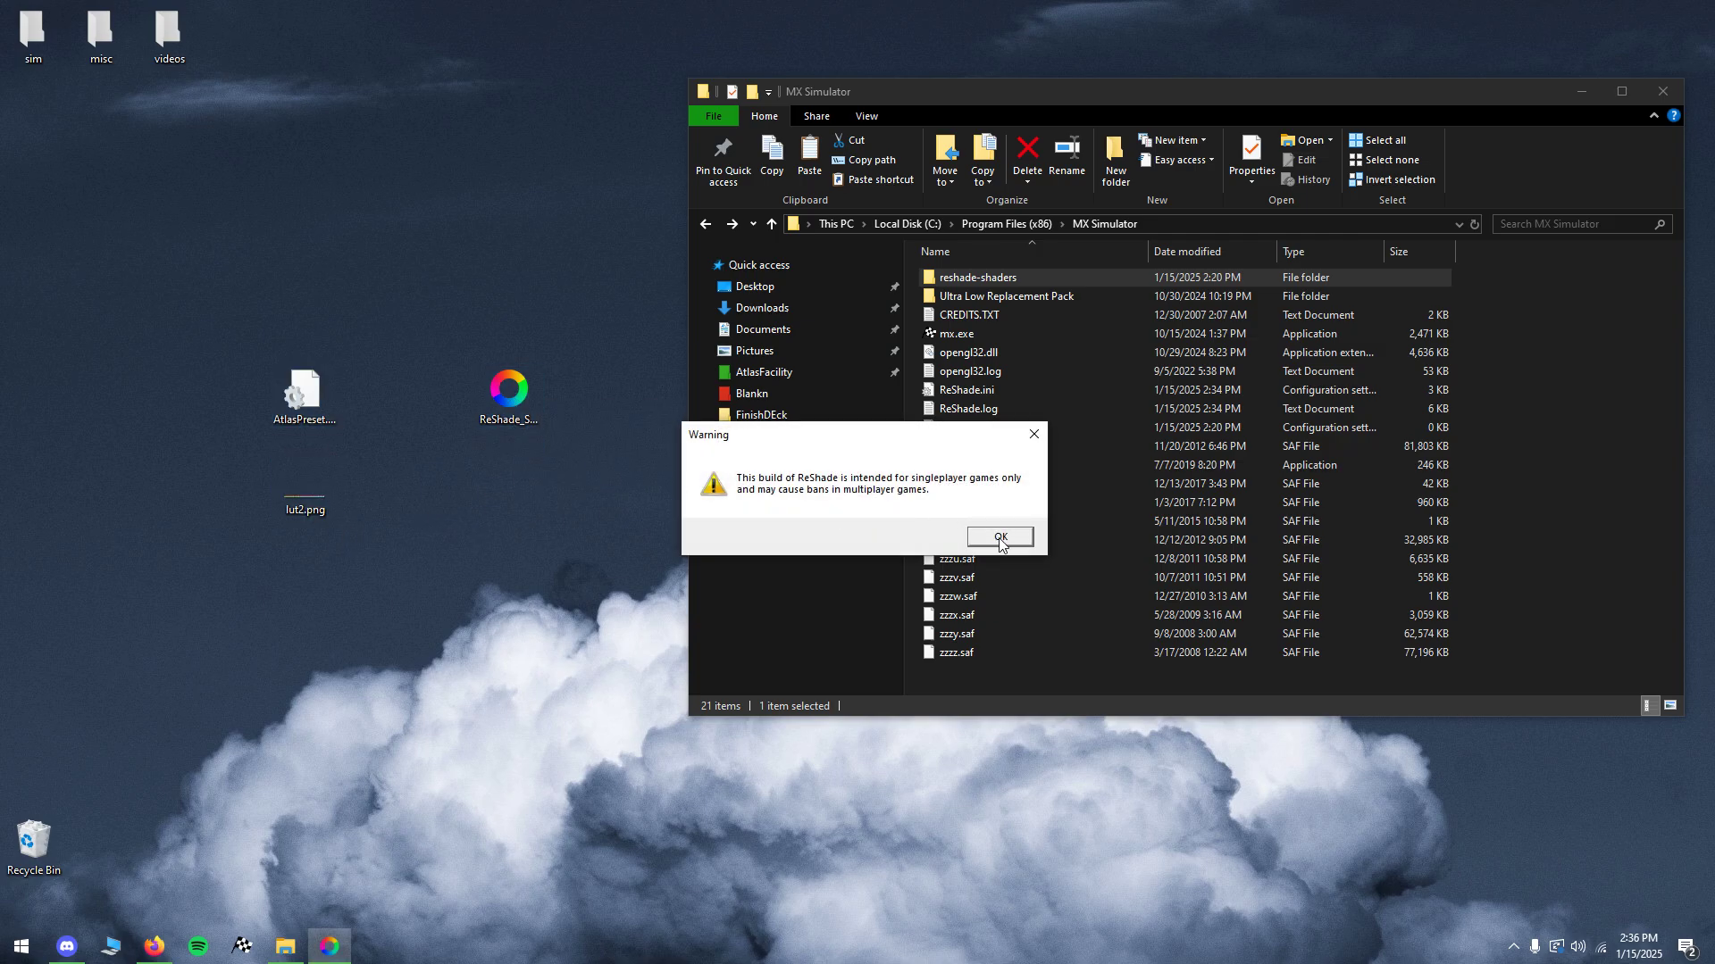
{"action": "left_click", "coordinate": [996, 535]}
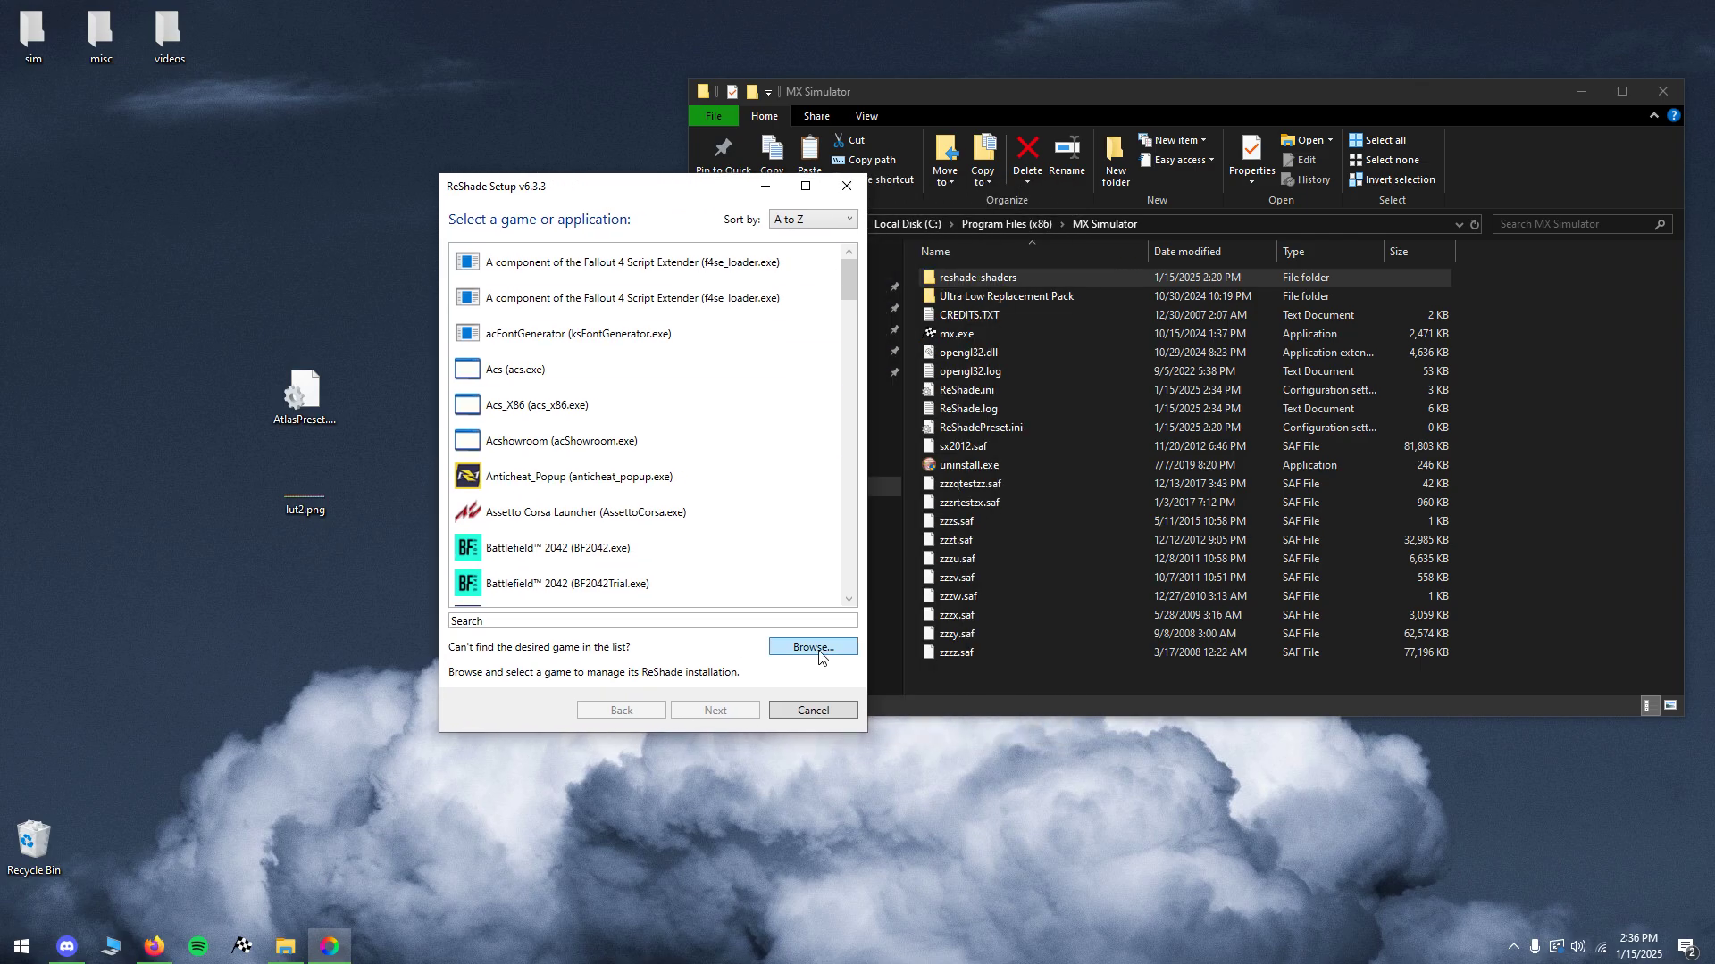
{"action": "left_click", "coordinate": [811, 647]}
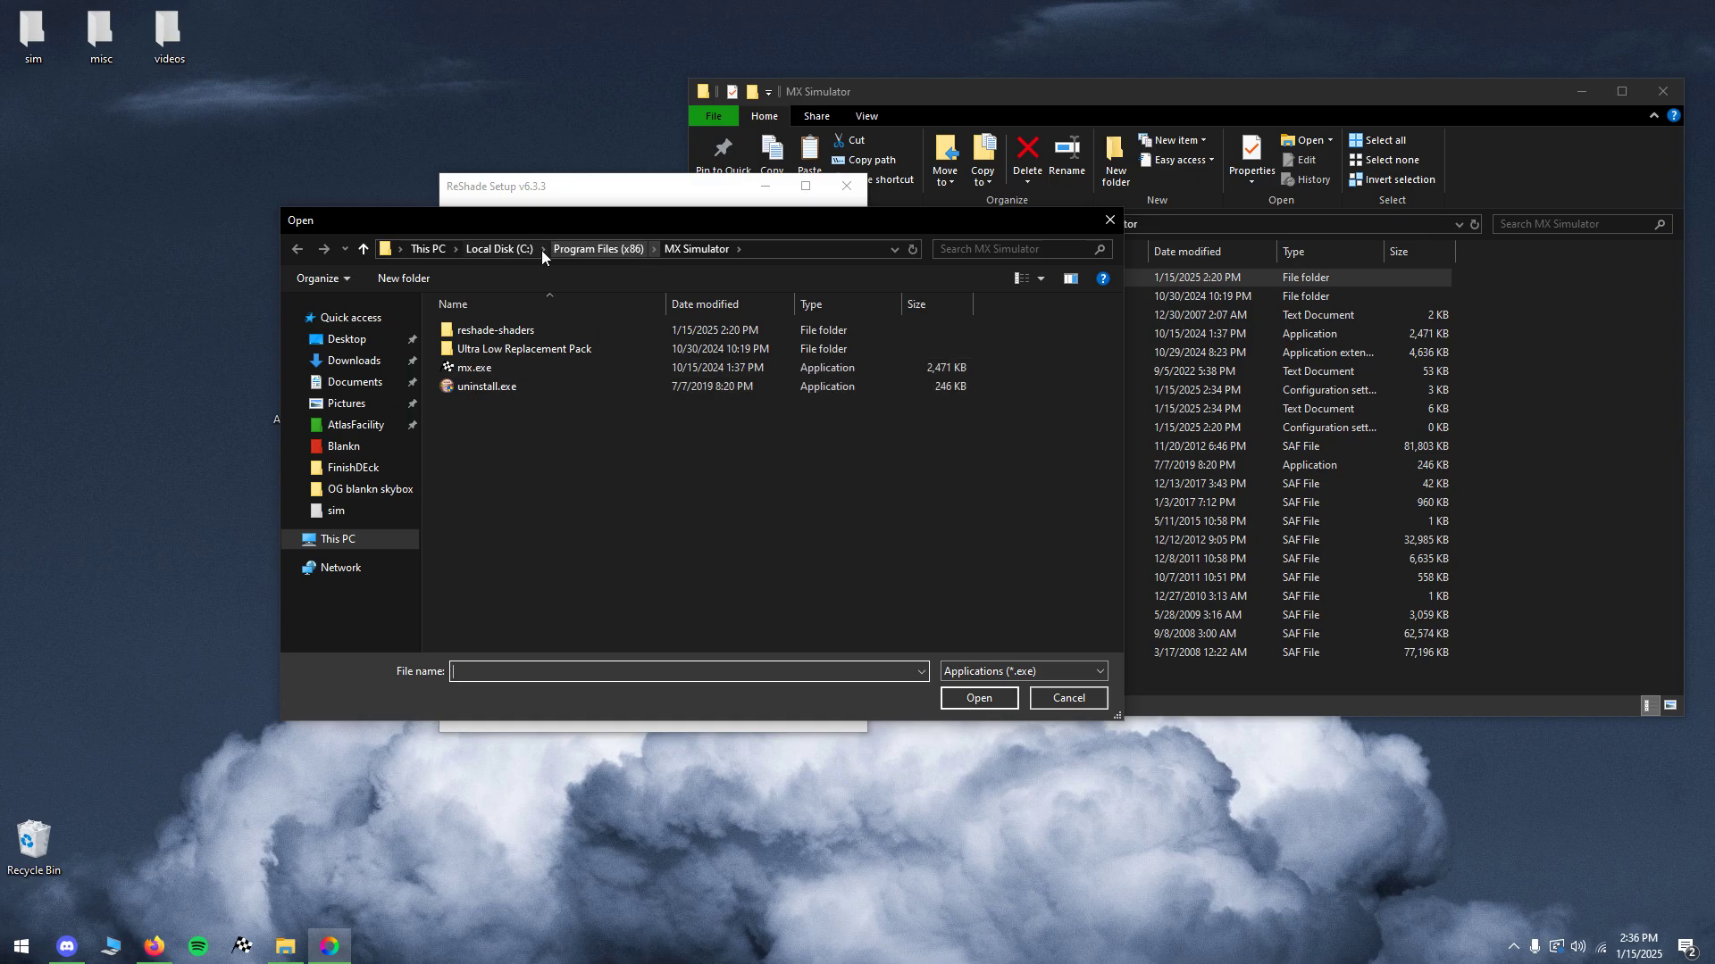
{"action": "left_click", "coordinate": [476, 367]}
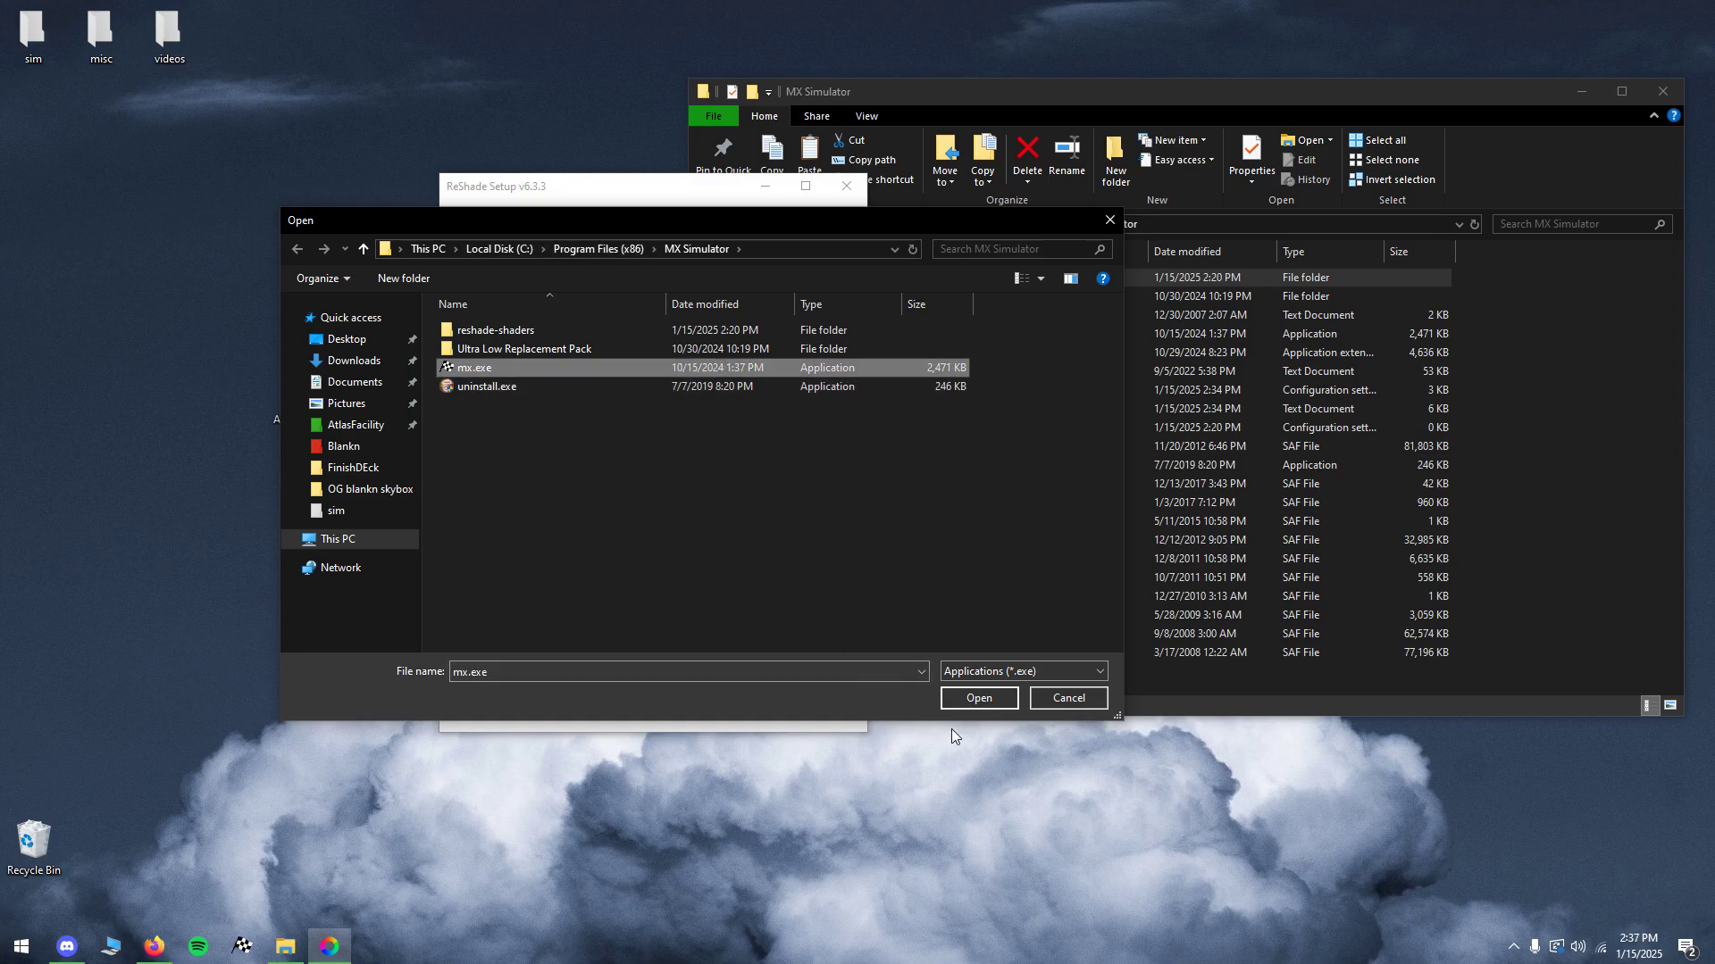
{"action": "left_click", "coordinate": [976, 698]}
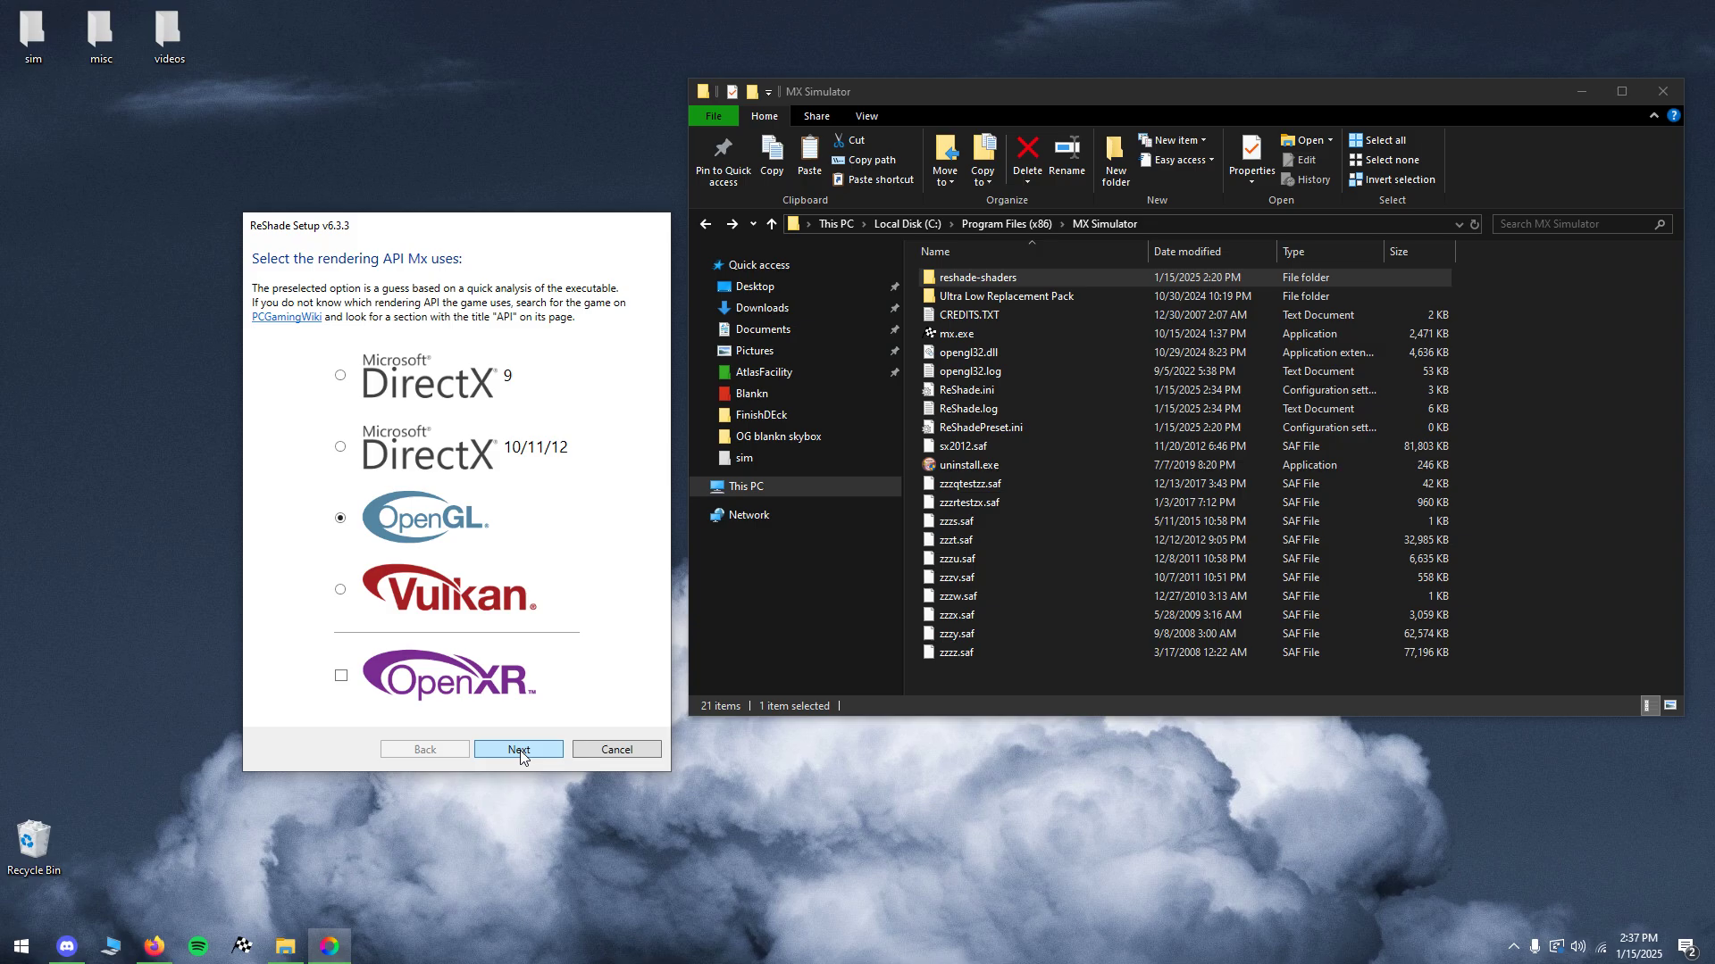
Step: Accept OpenGL and choose to update ReShade and its effects
{"action": "left_click", "coordinate": [518, 749]}
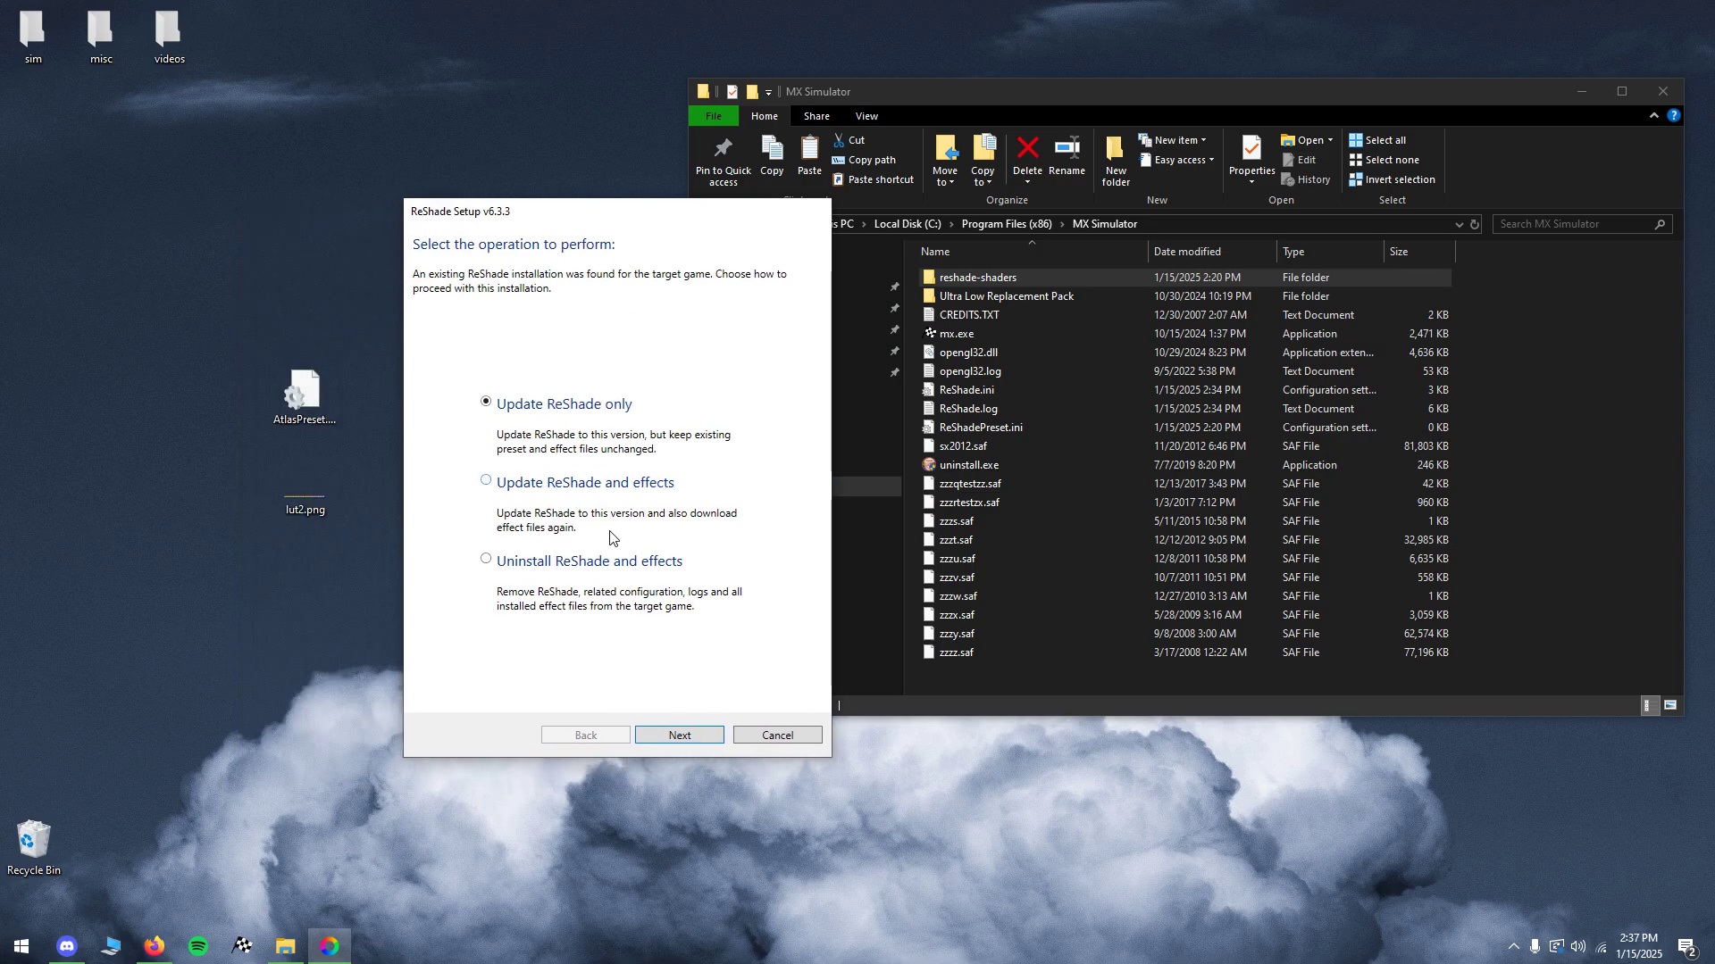
{"action": "left_click", "coordinate": [485, 482]}
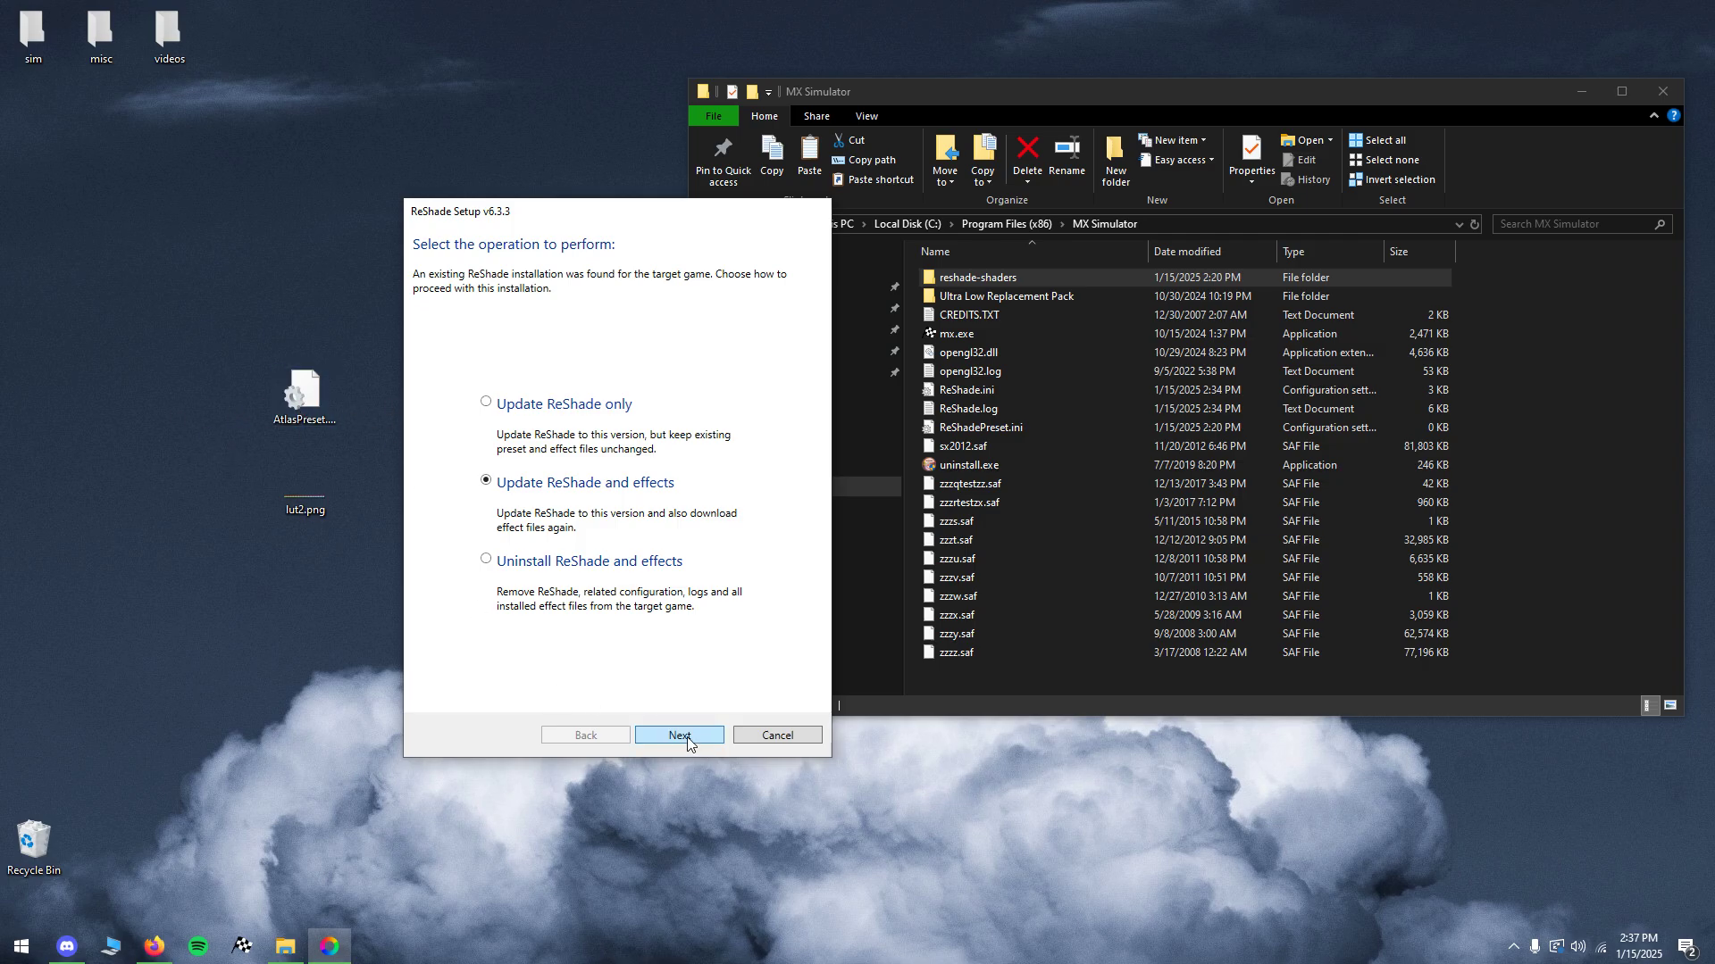
{"action": "left_click", "coordinate": [678, 735]}
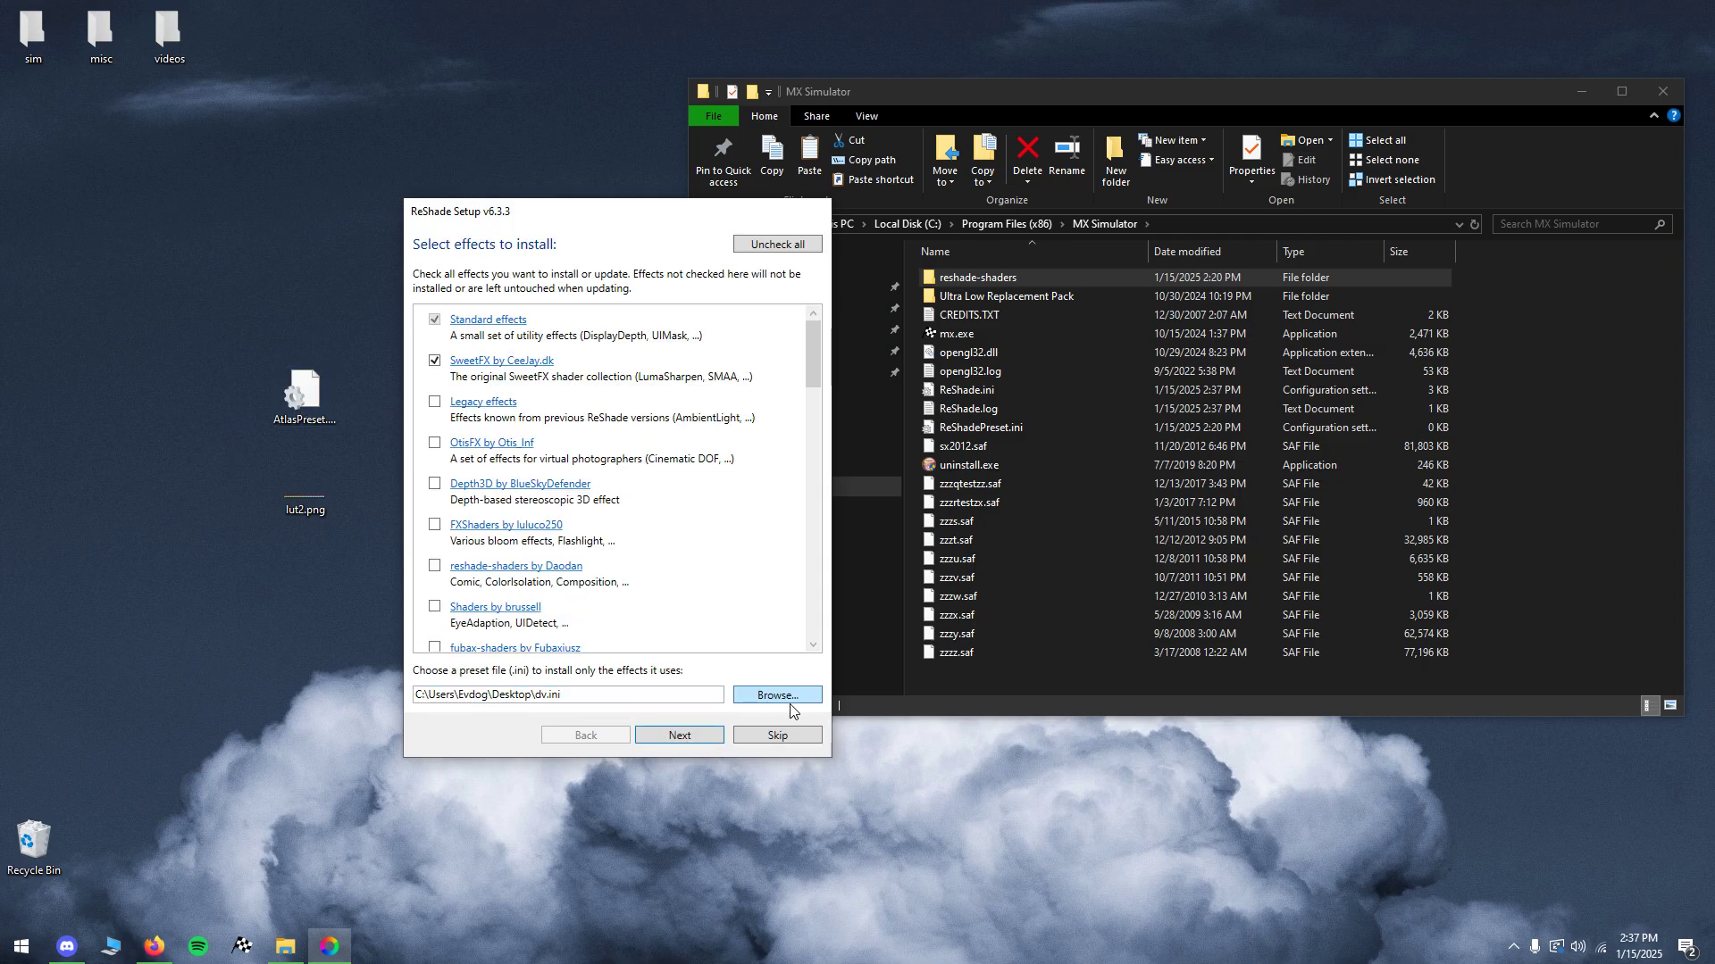
Step: Load AtlasPreset.ini as the preset, accept its effects, and install without add-ons
{"action": "left_click", "coordinate": [776, 694]}
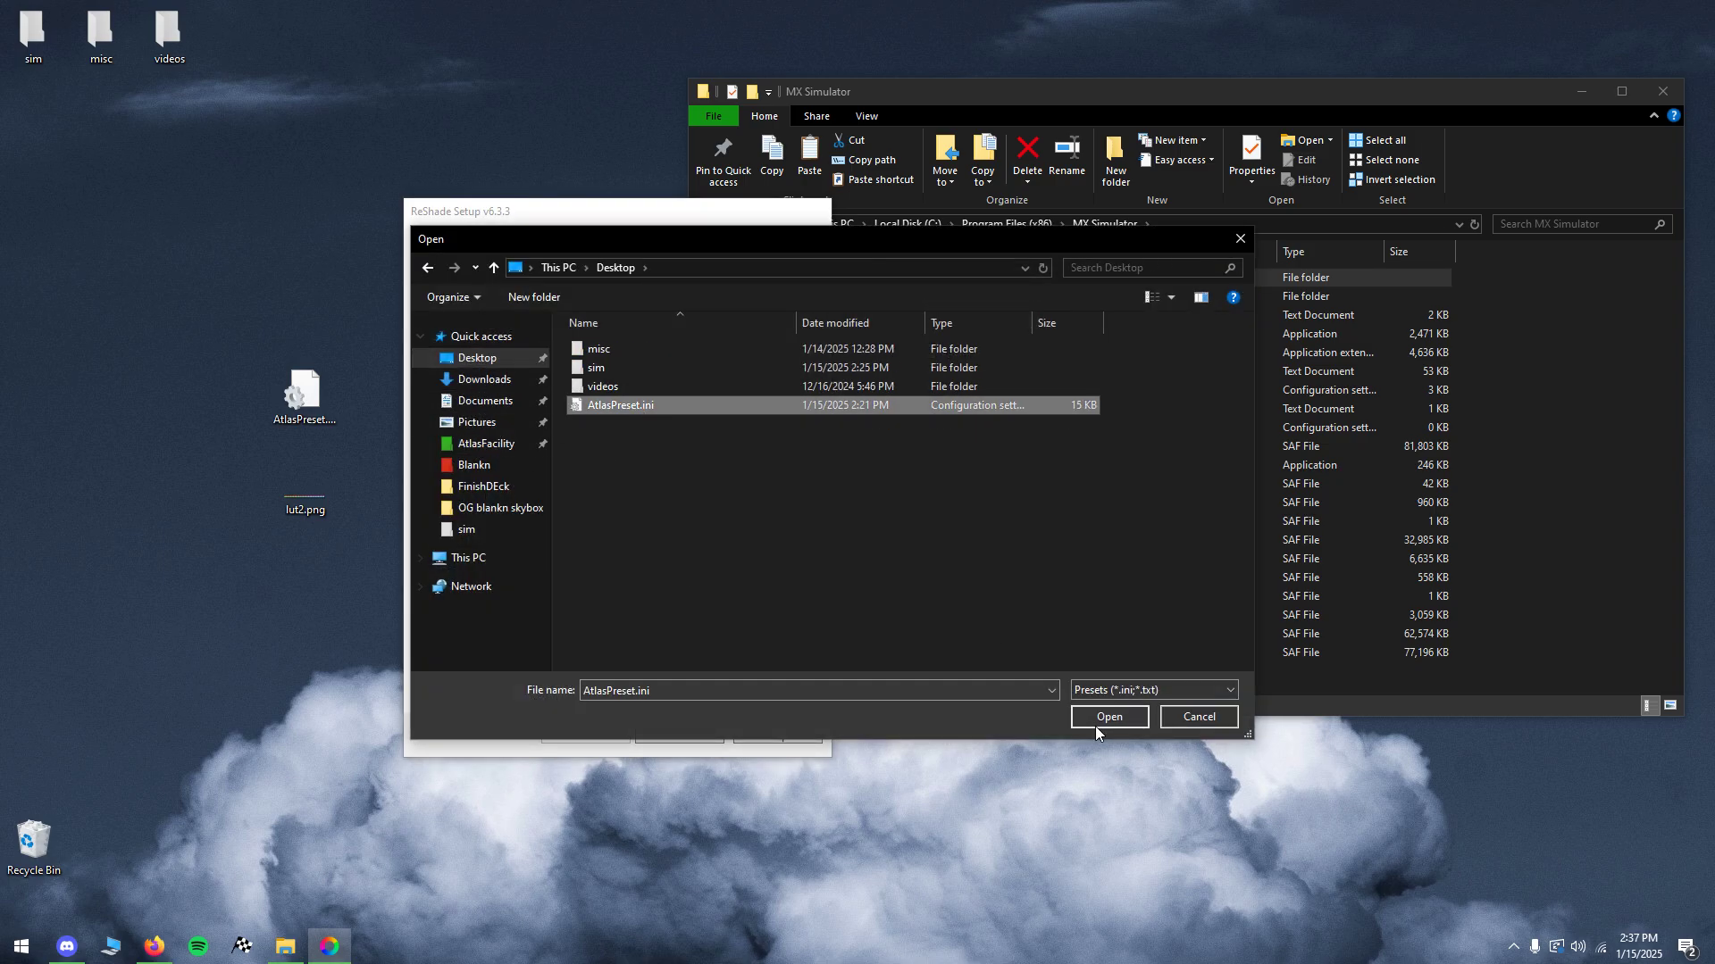
{"action": "left_click", "coordinate": [1106, 716]}
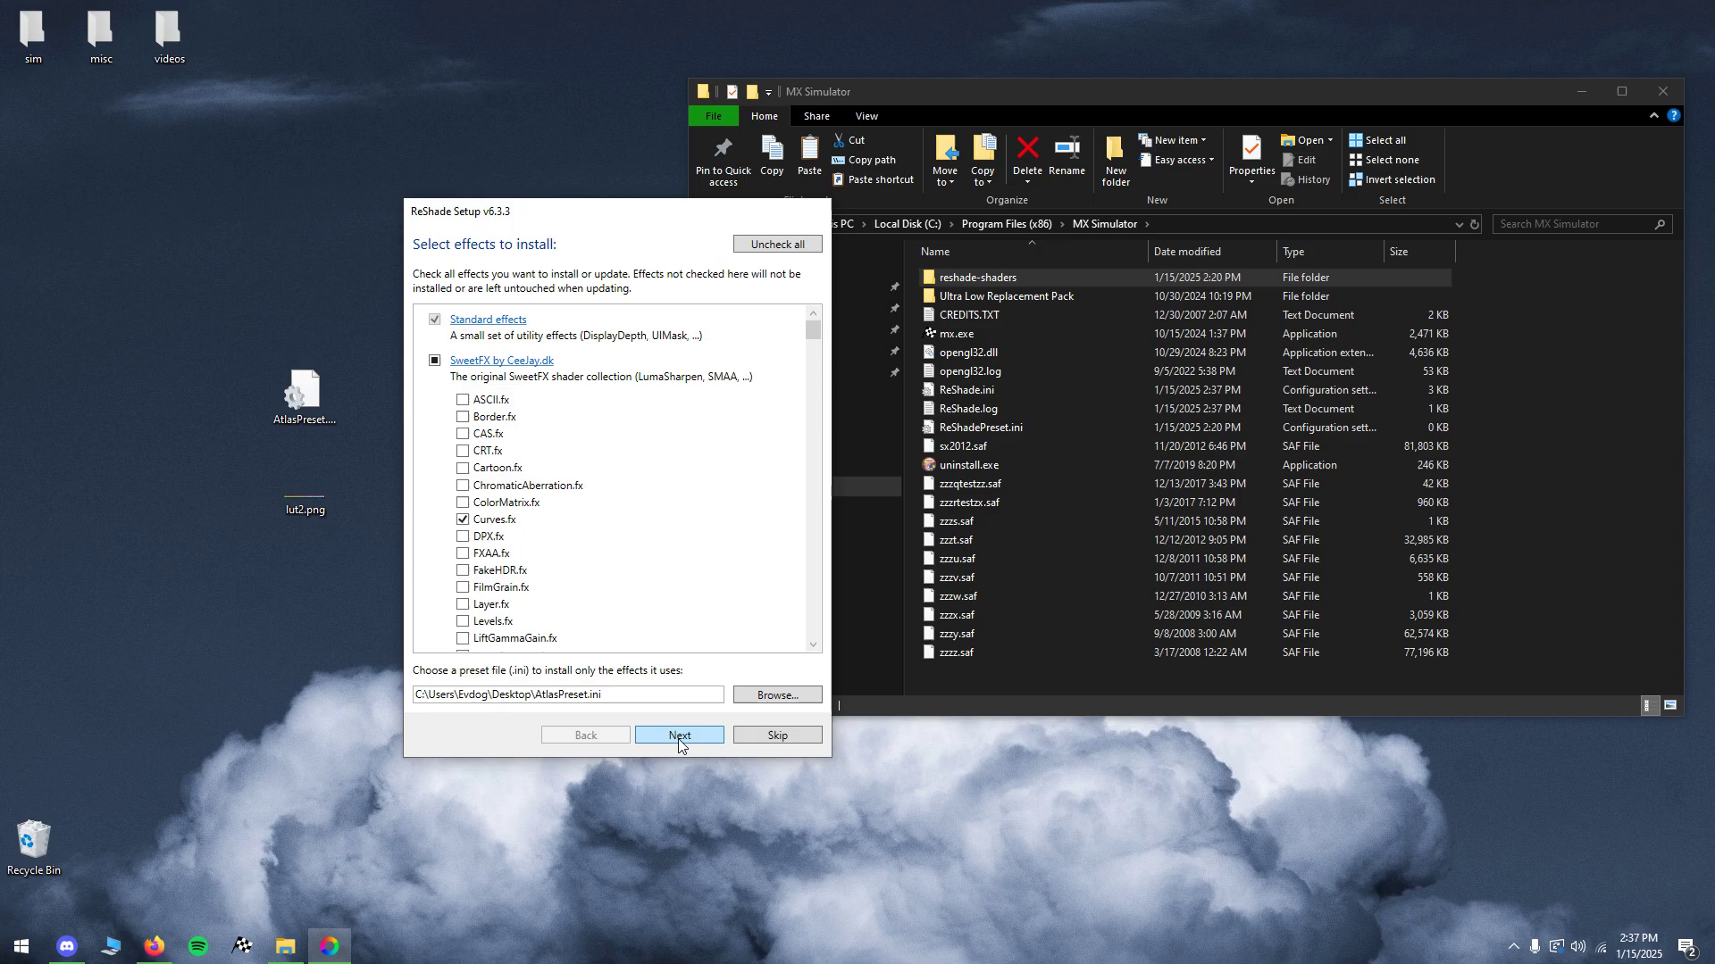
{"action": "left_click", "coordinate": [678, 734]}
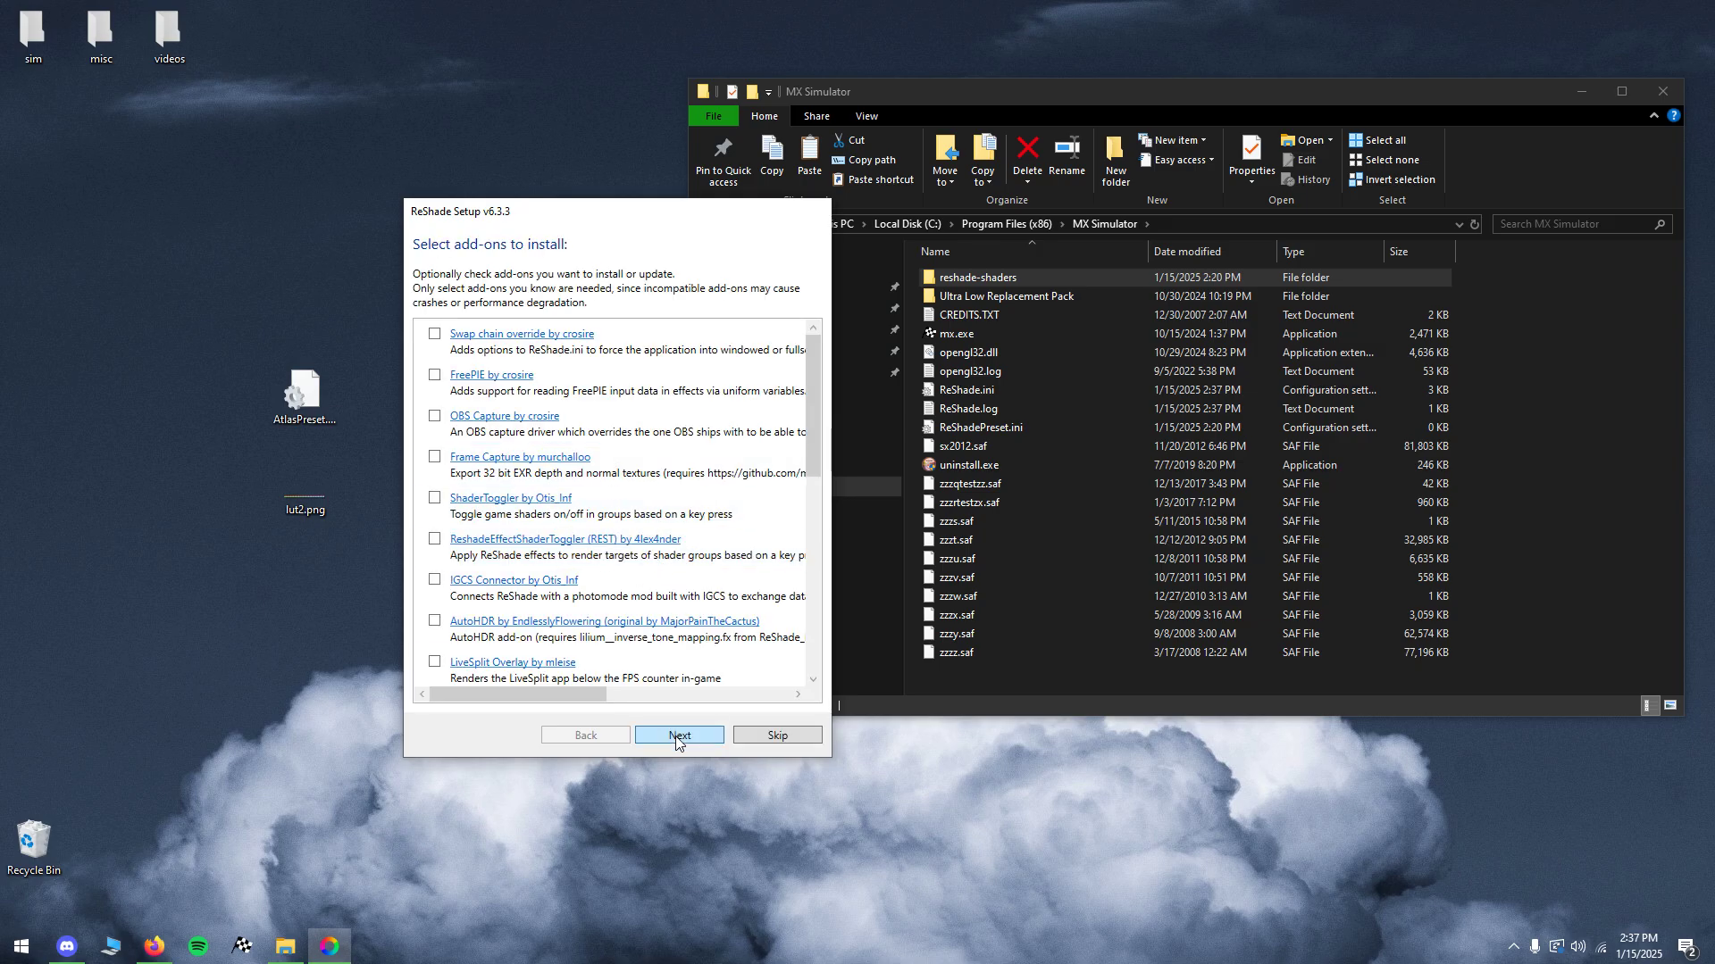
{"action": "left_click", "coordinate": [678, 734]}
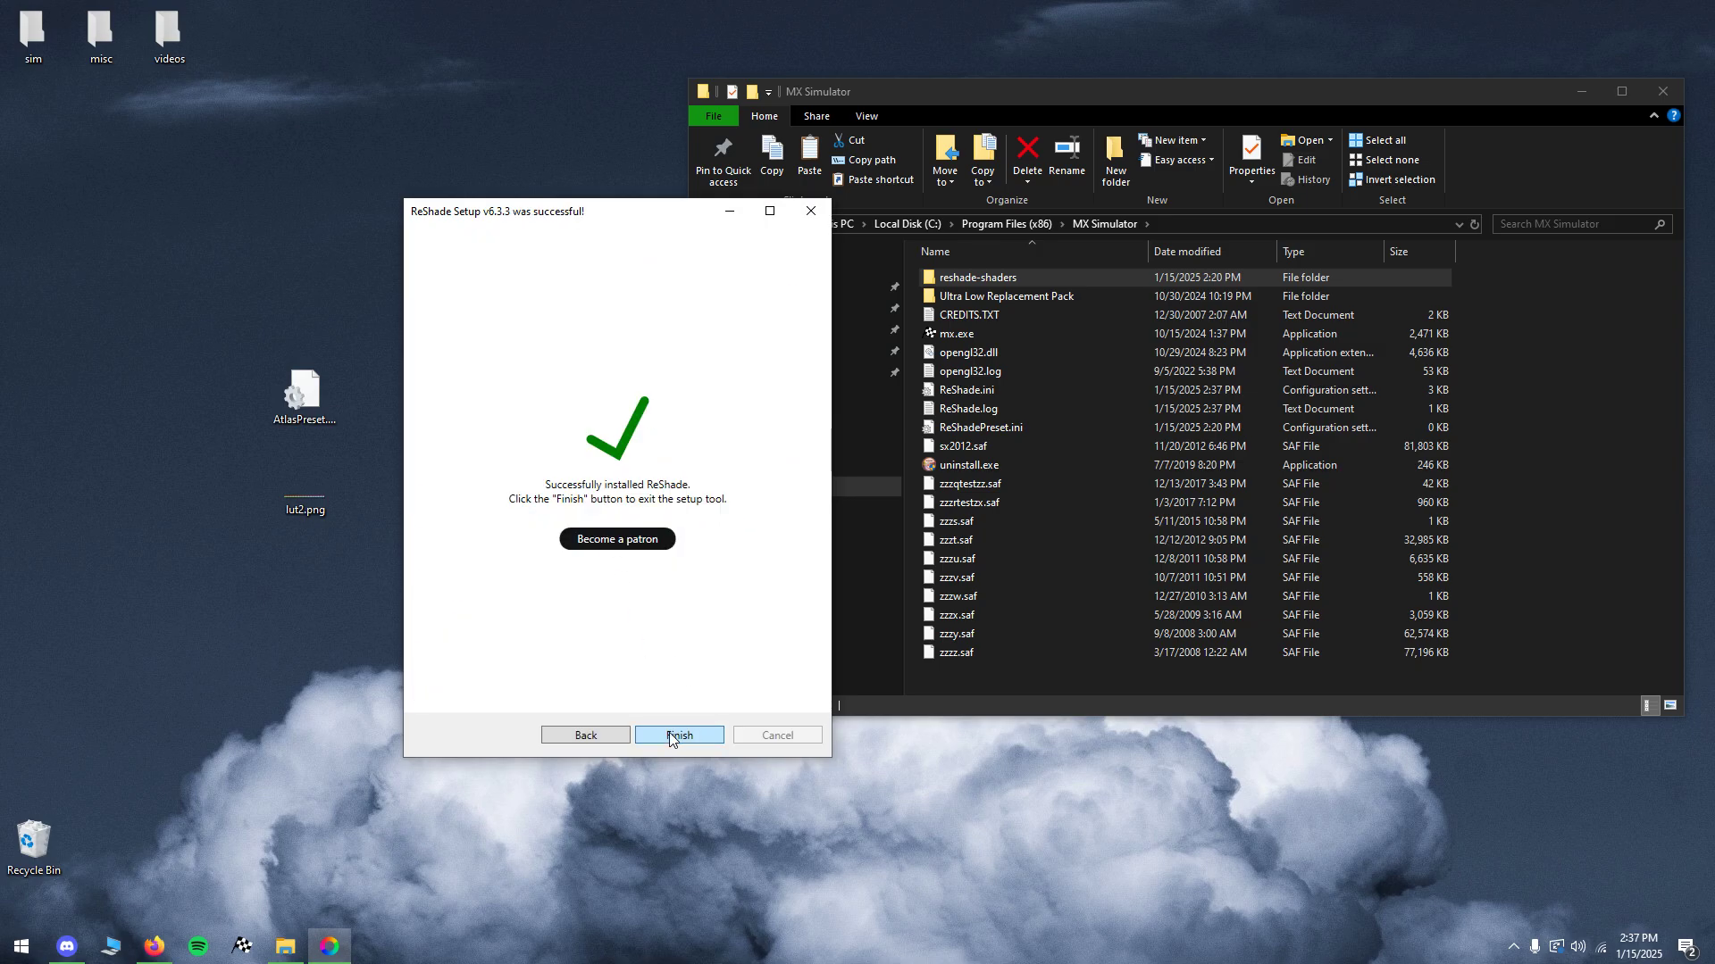
Step: Close the setup and browse into reshade-shaders\Textures in the MX Simulator folder
{"action": "left_click", "coordinate": [678, 734]}
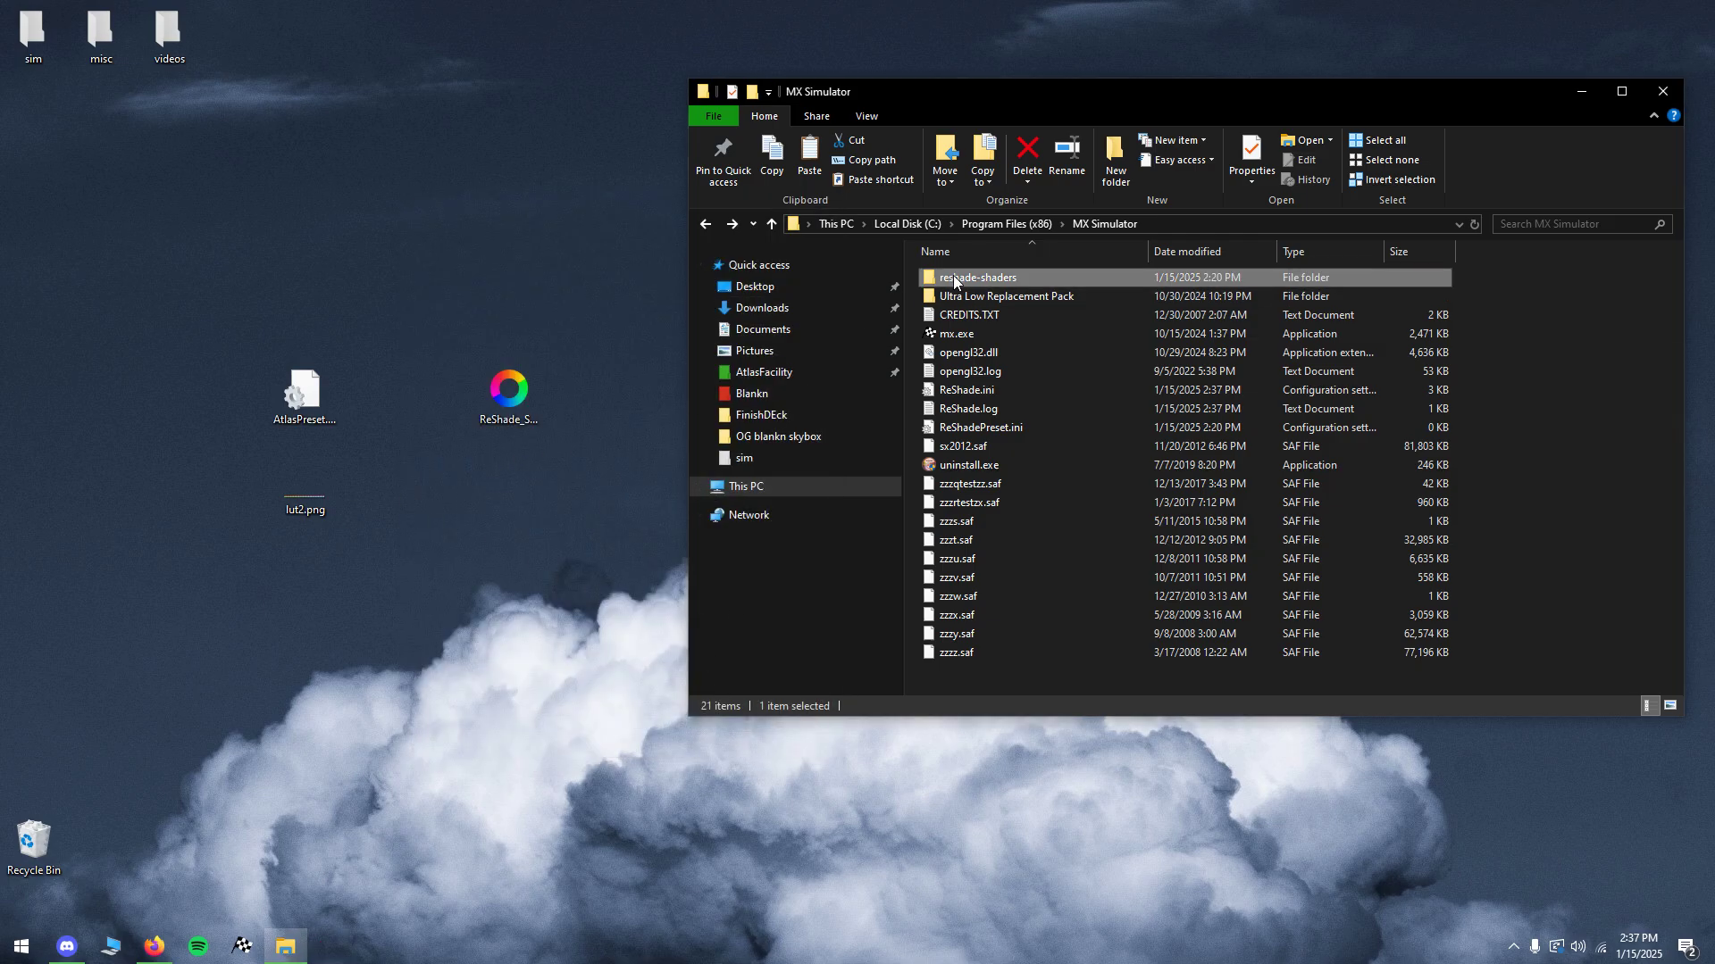
{"action": "left_click_drag", "start_coordinate": [1176, 91], "coordinate": [1110, 89]}
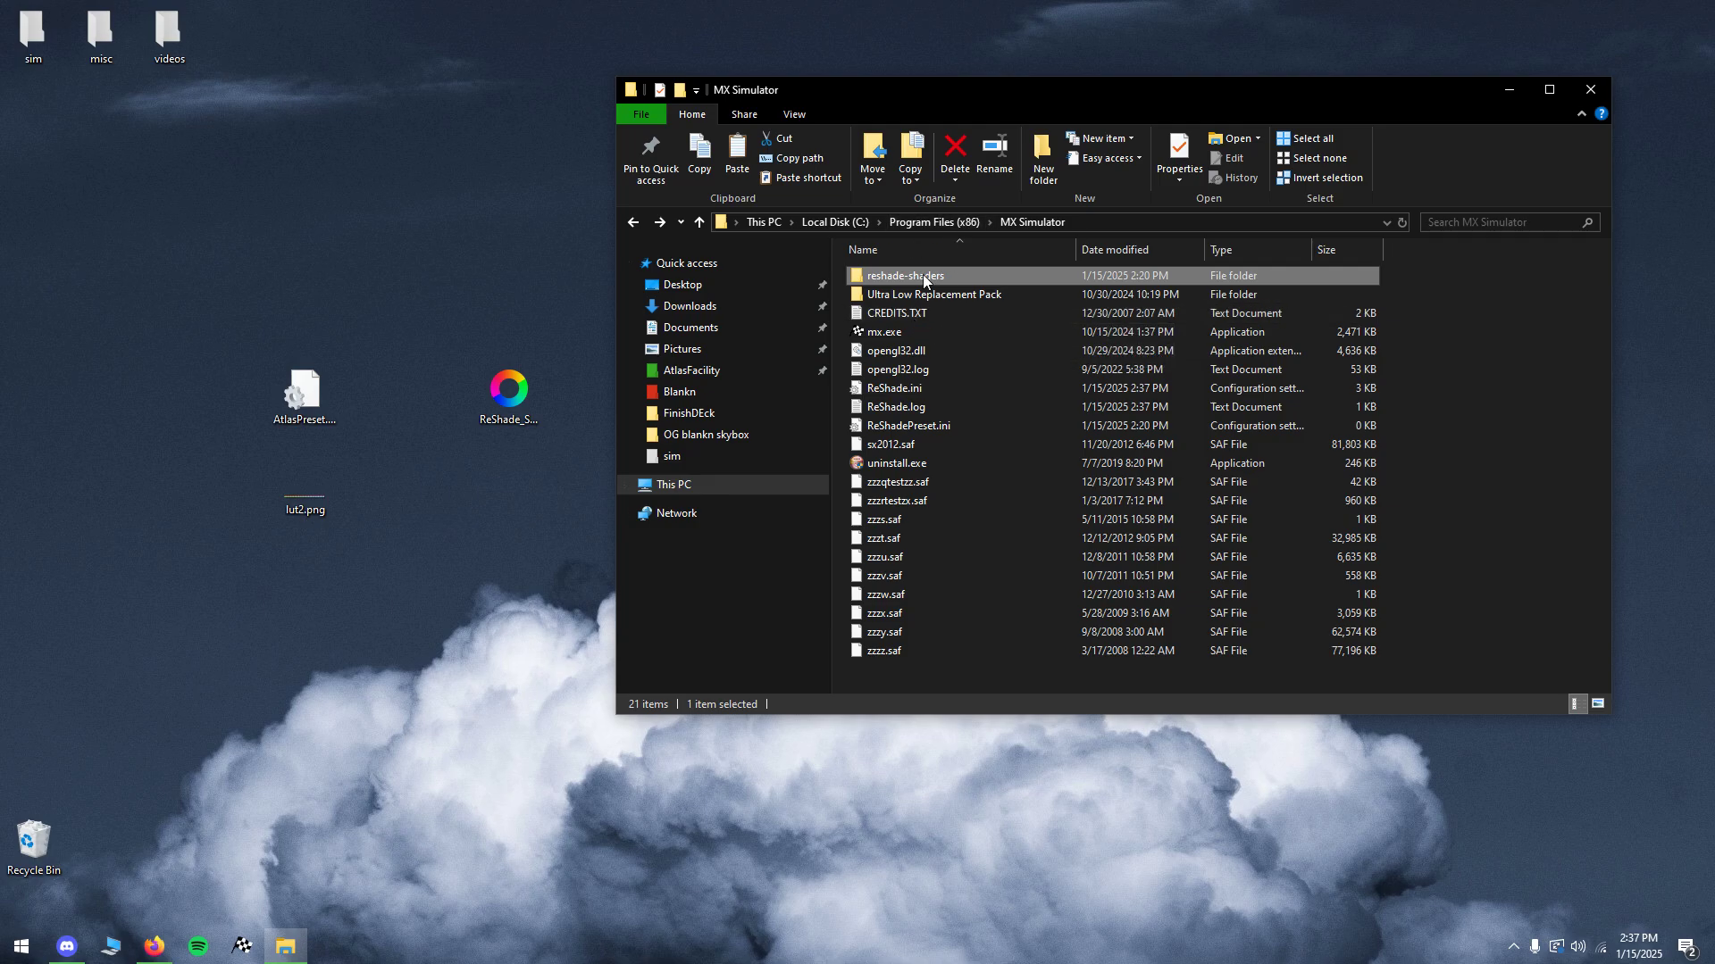
{"action": "mouse_move", "coordinate": [924, 279]}
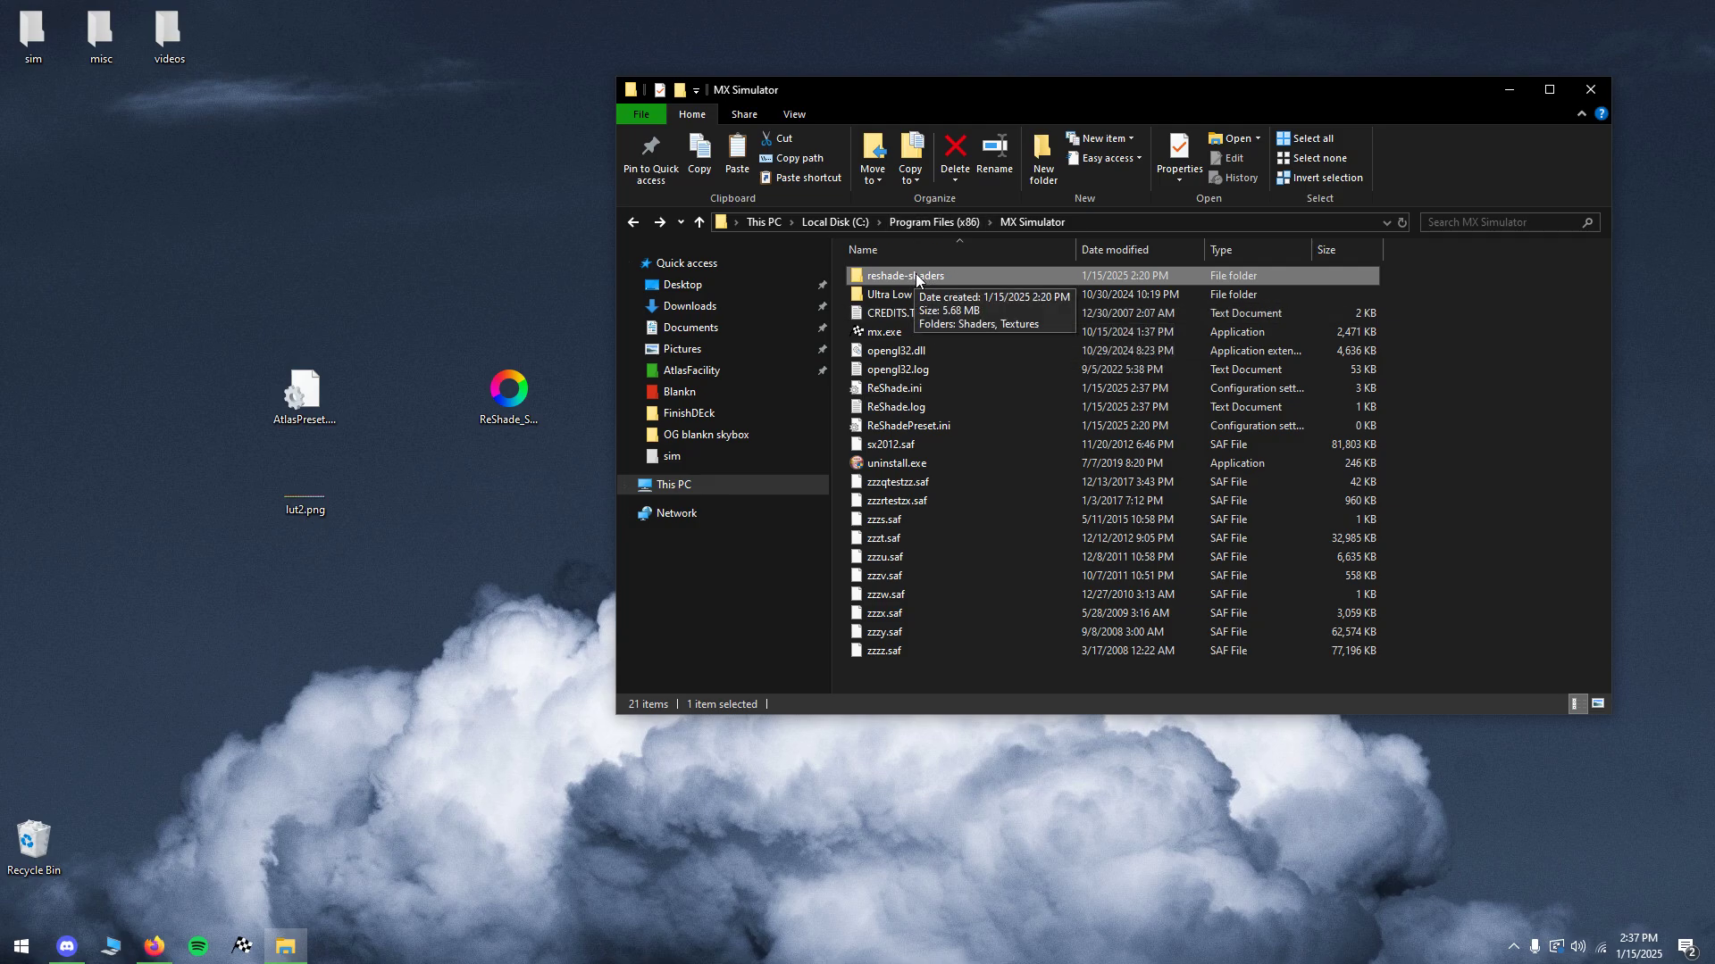
{"action": "mouse_move", "coordinate": [945, 281]}
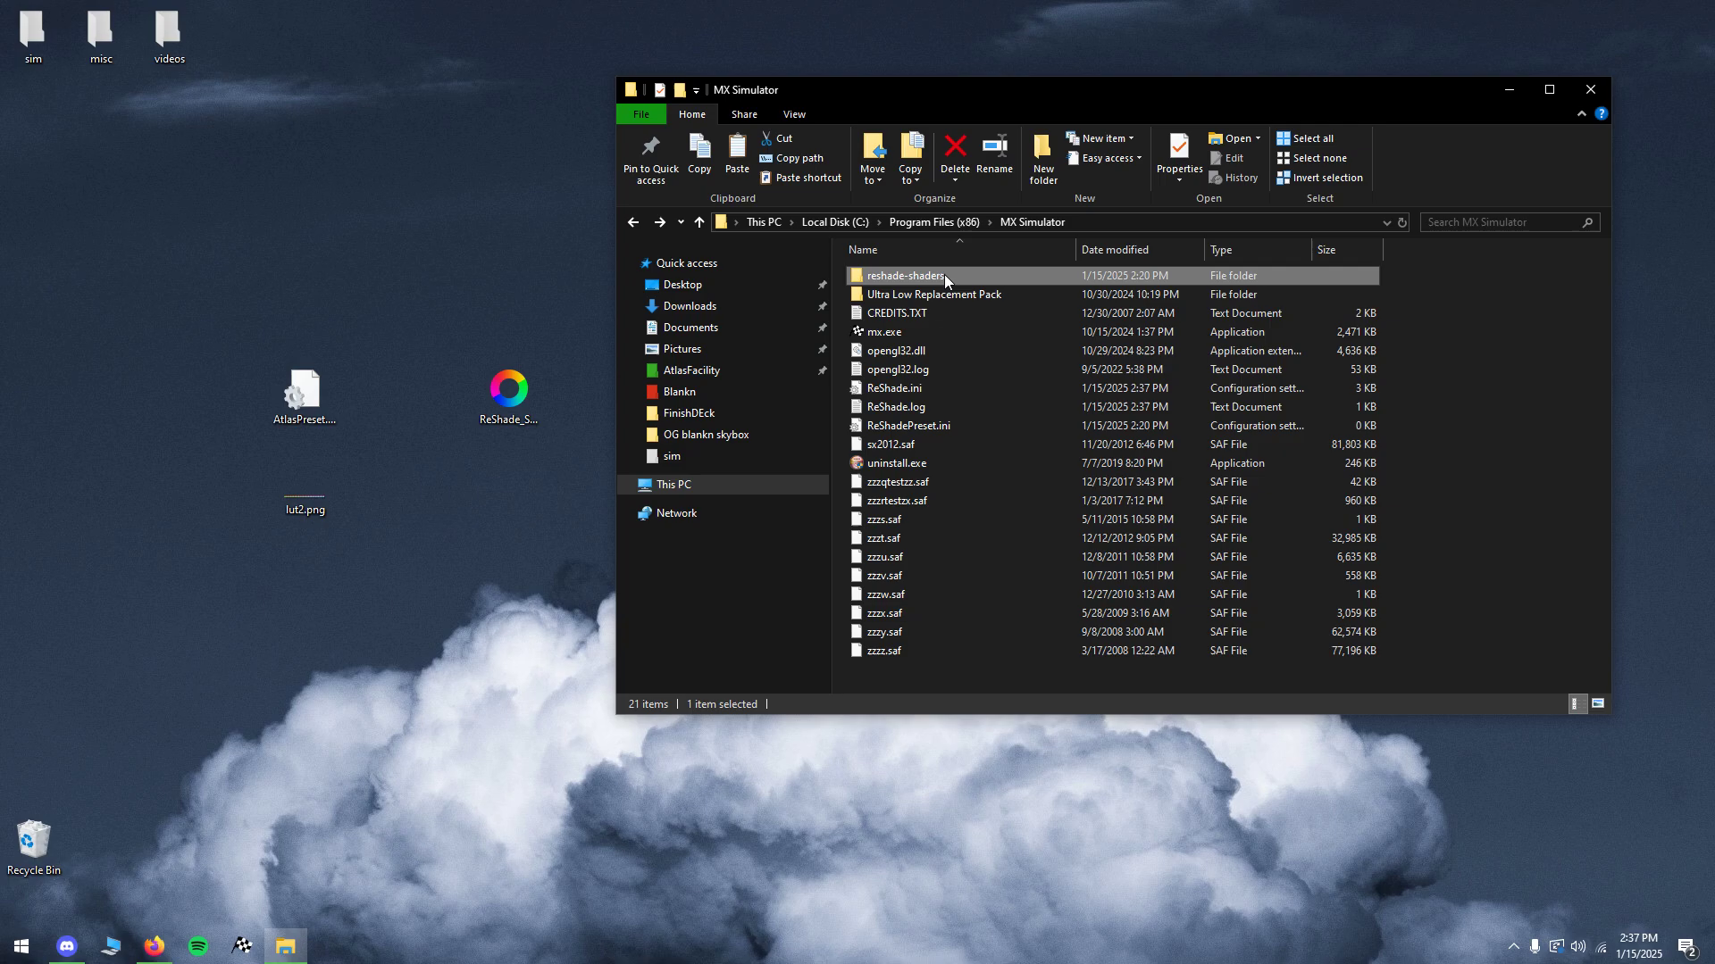
{"action": "double_click", "coordinate": [903, 276]}
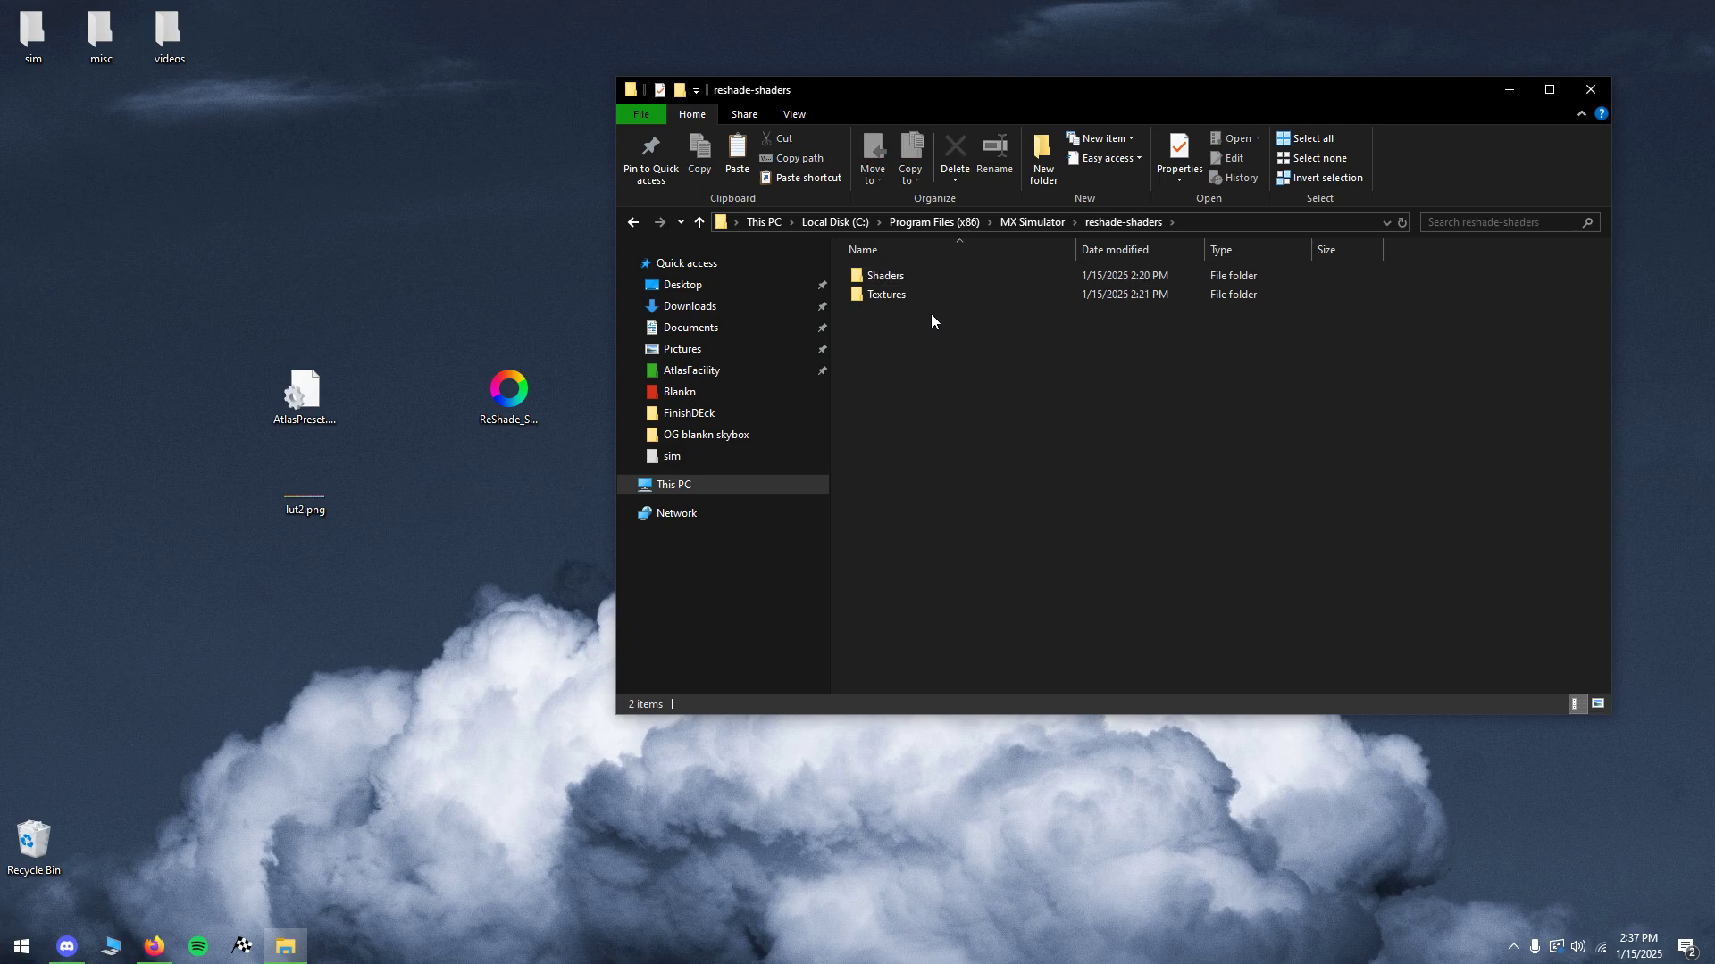
{"action": "double_click", "coordinate": [886, 293]}
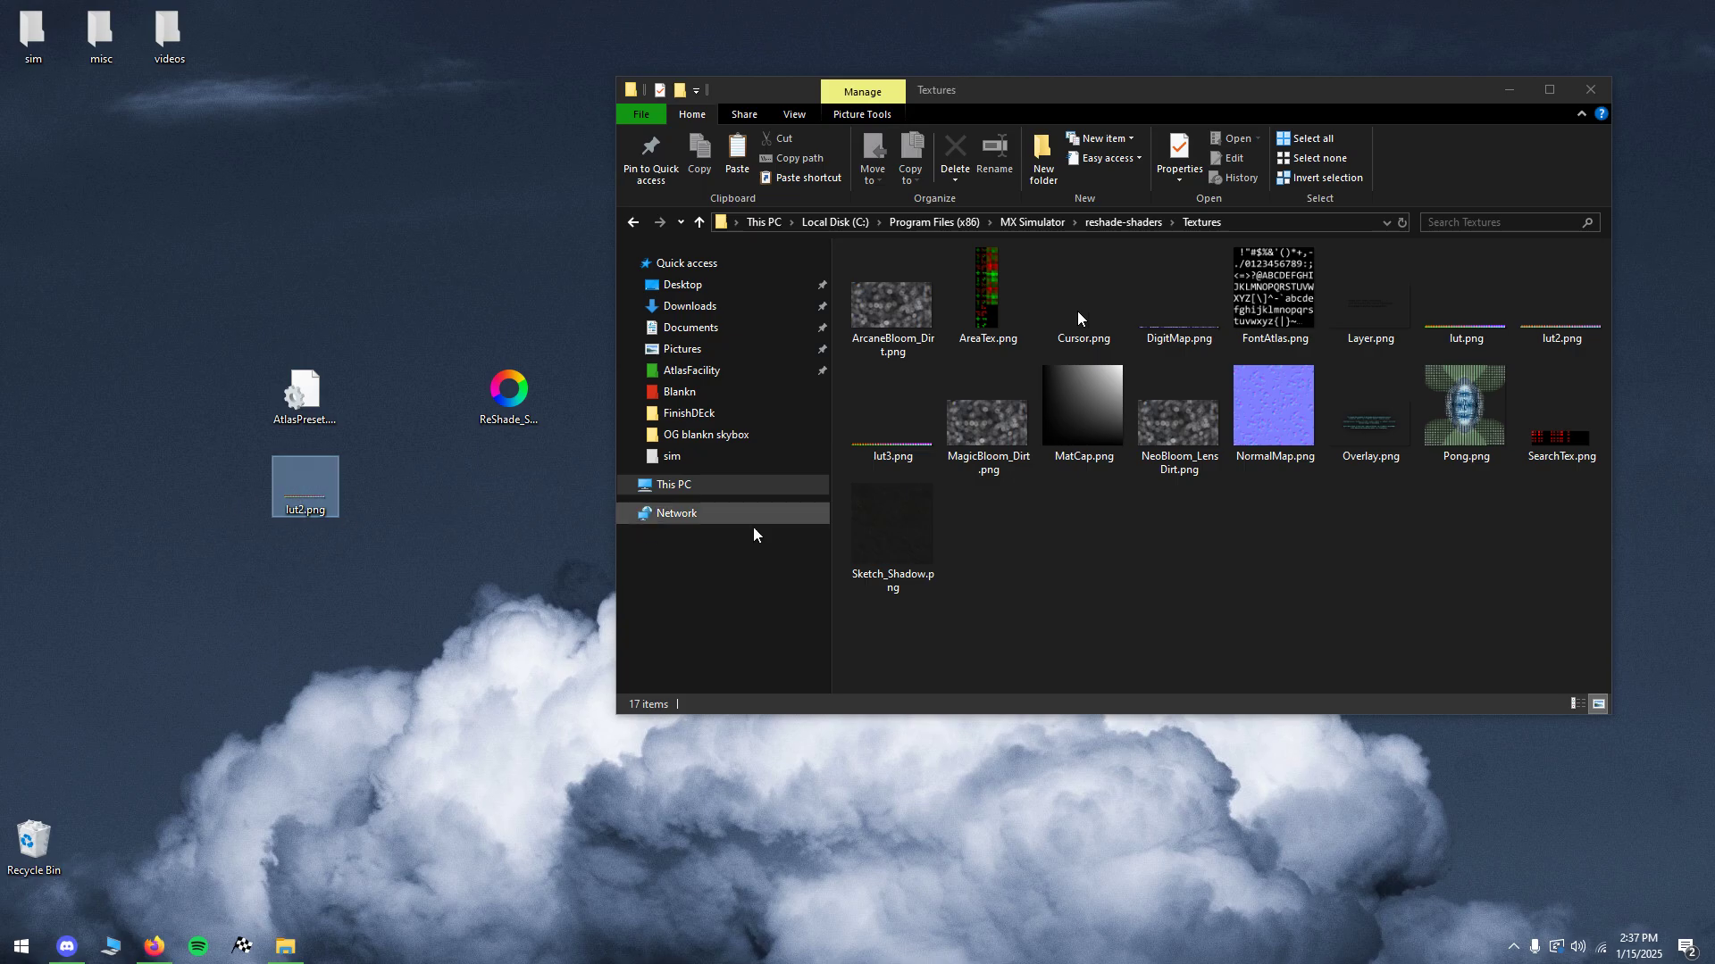
{"action": "left_click", "coordinate": [697, 223]}
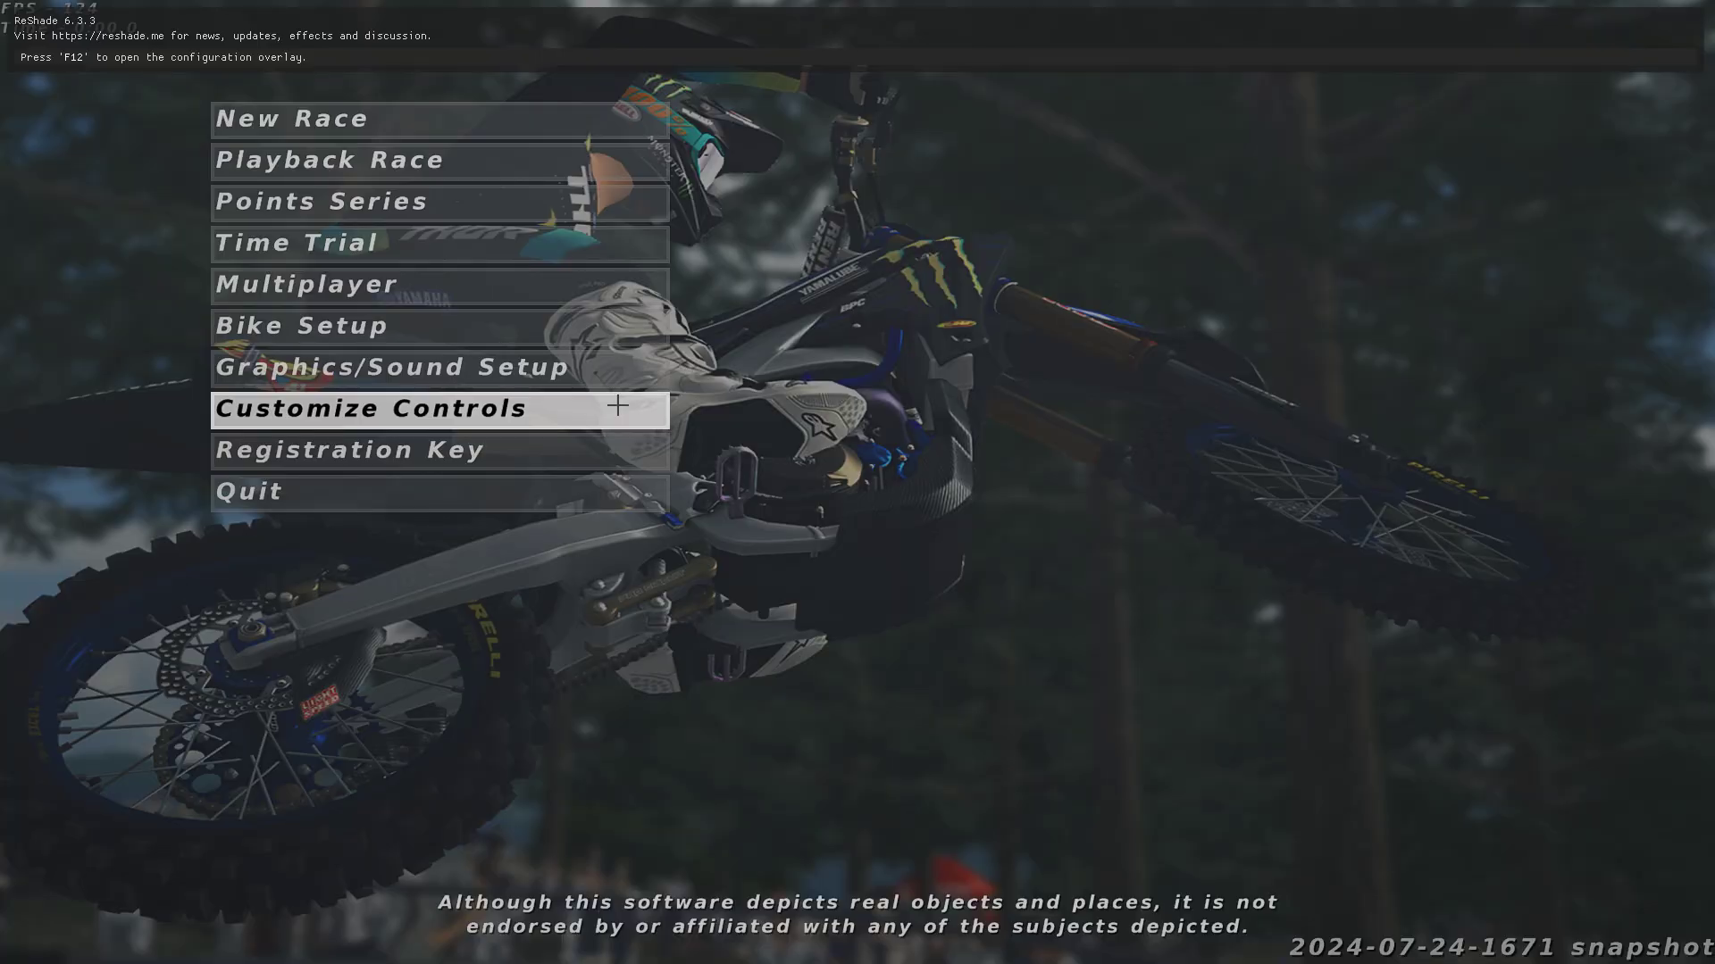
Step: Confirm the ReShade 6.3.3 banner over MX Simulator's main menu
{"action": "key", "text": "f12"}
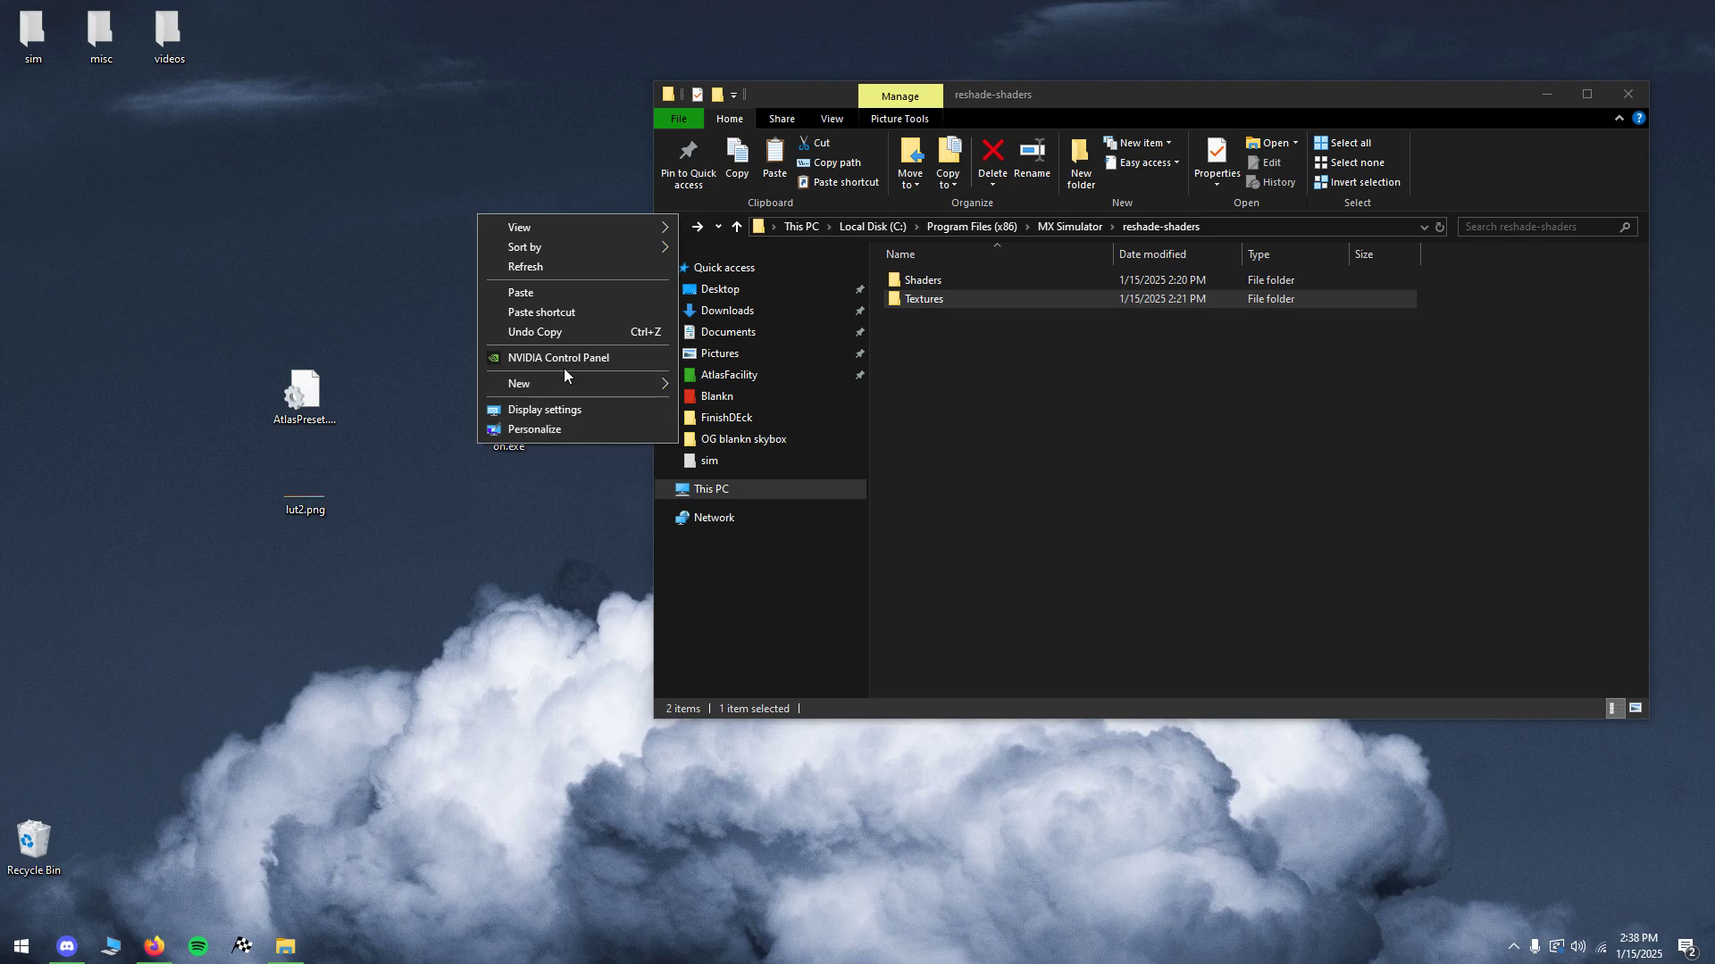
Step: Launch NVIDIA Control Panel at Manage 3D settings' Program Settings tab
{"action": "left_click", "coordinate": [547, 577]}
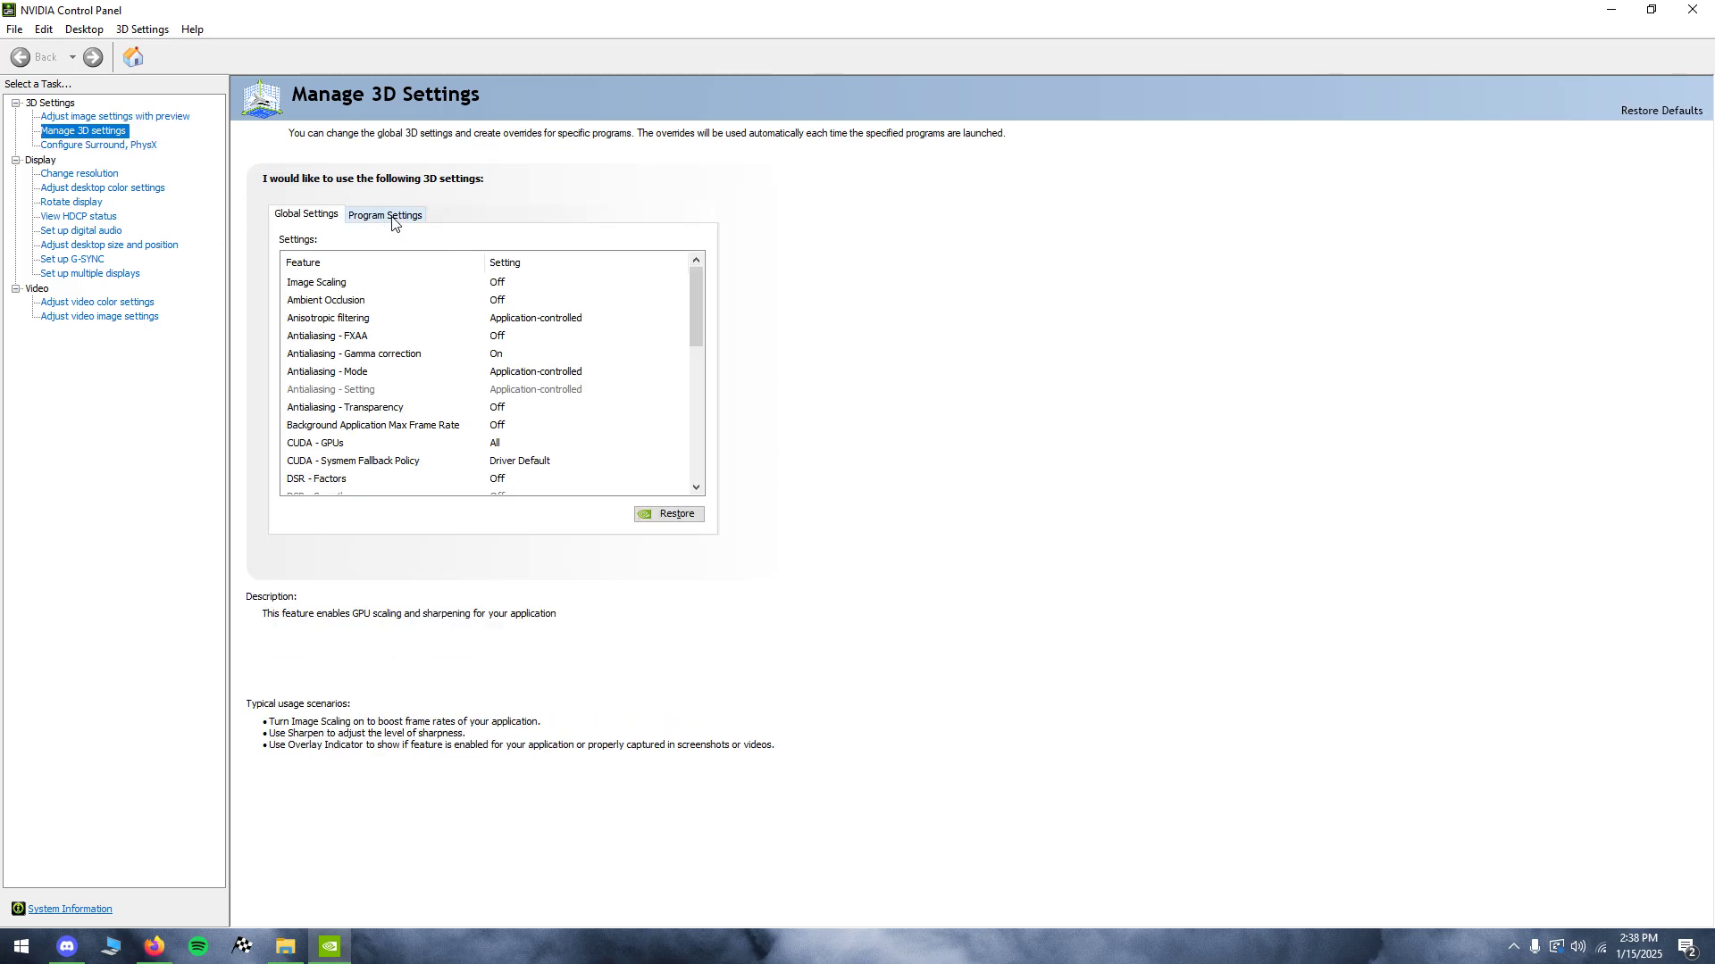
{"action": "left_click", "coordinate": [384, 215]}
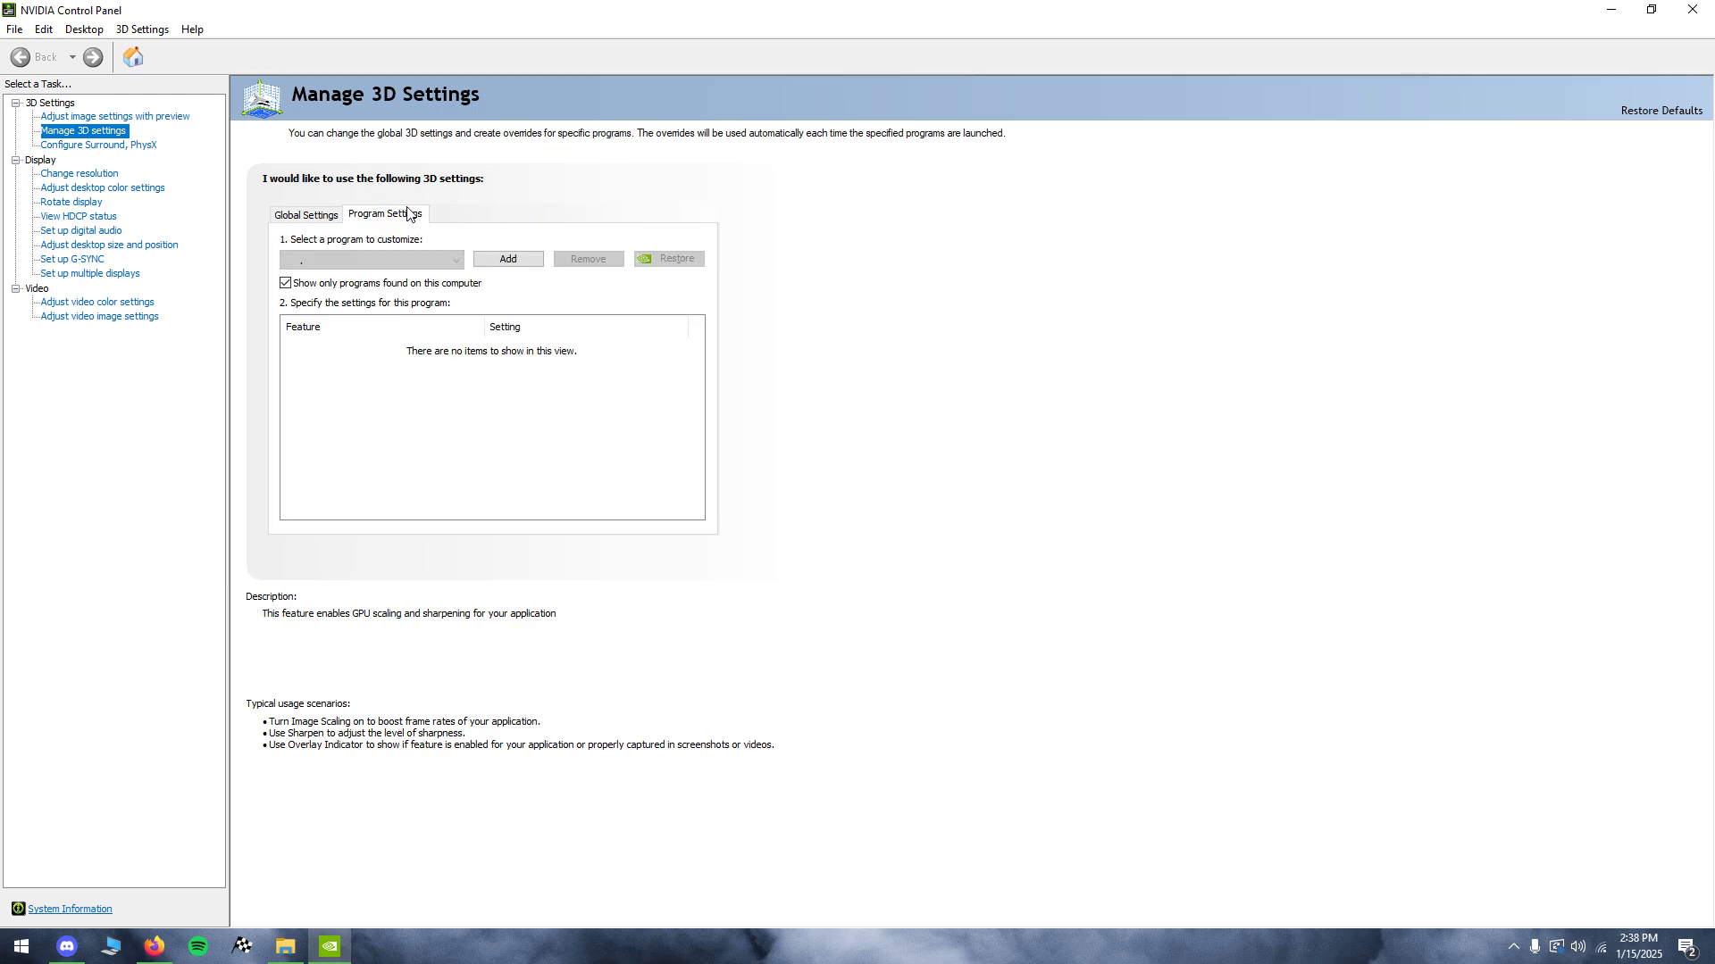
Step: Select mx simulator, set anisotropic filtering to 8x, and review the texture filtering overrides
{"action": "left_click", "coordinate": [507, 259]}
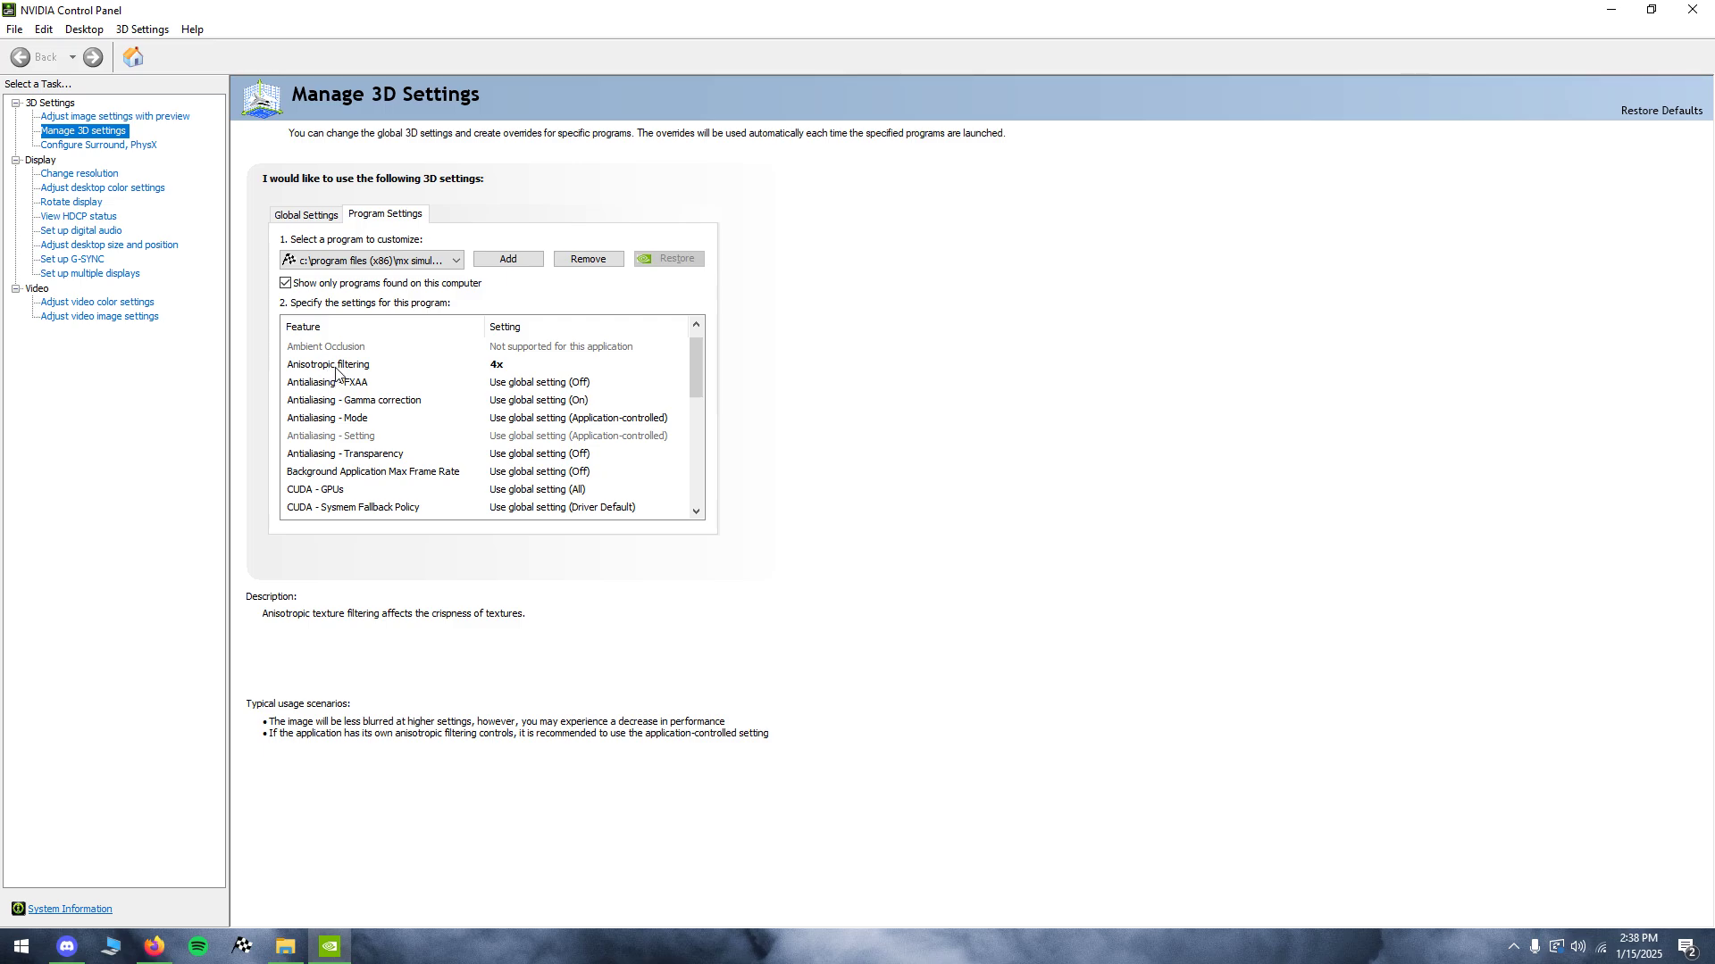
{"action": "mouse_move", "coordinate": [514, 376]}
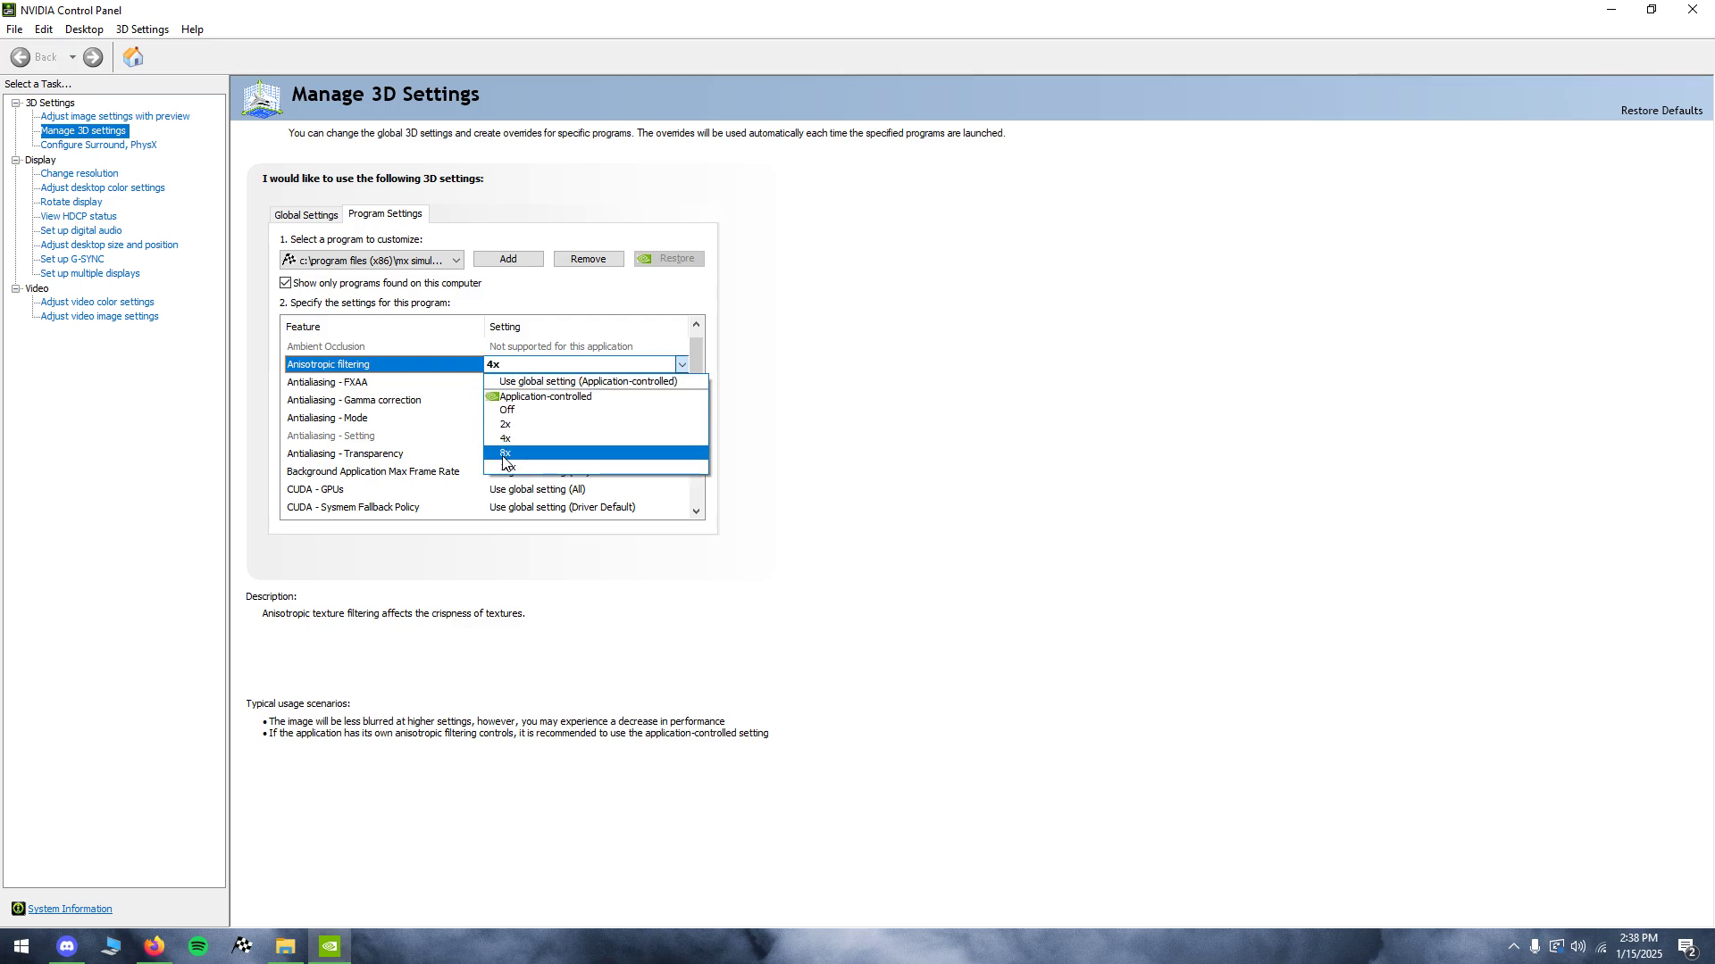
{"action": "left_click", "coordinate": [505, 439]}
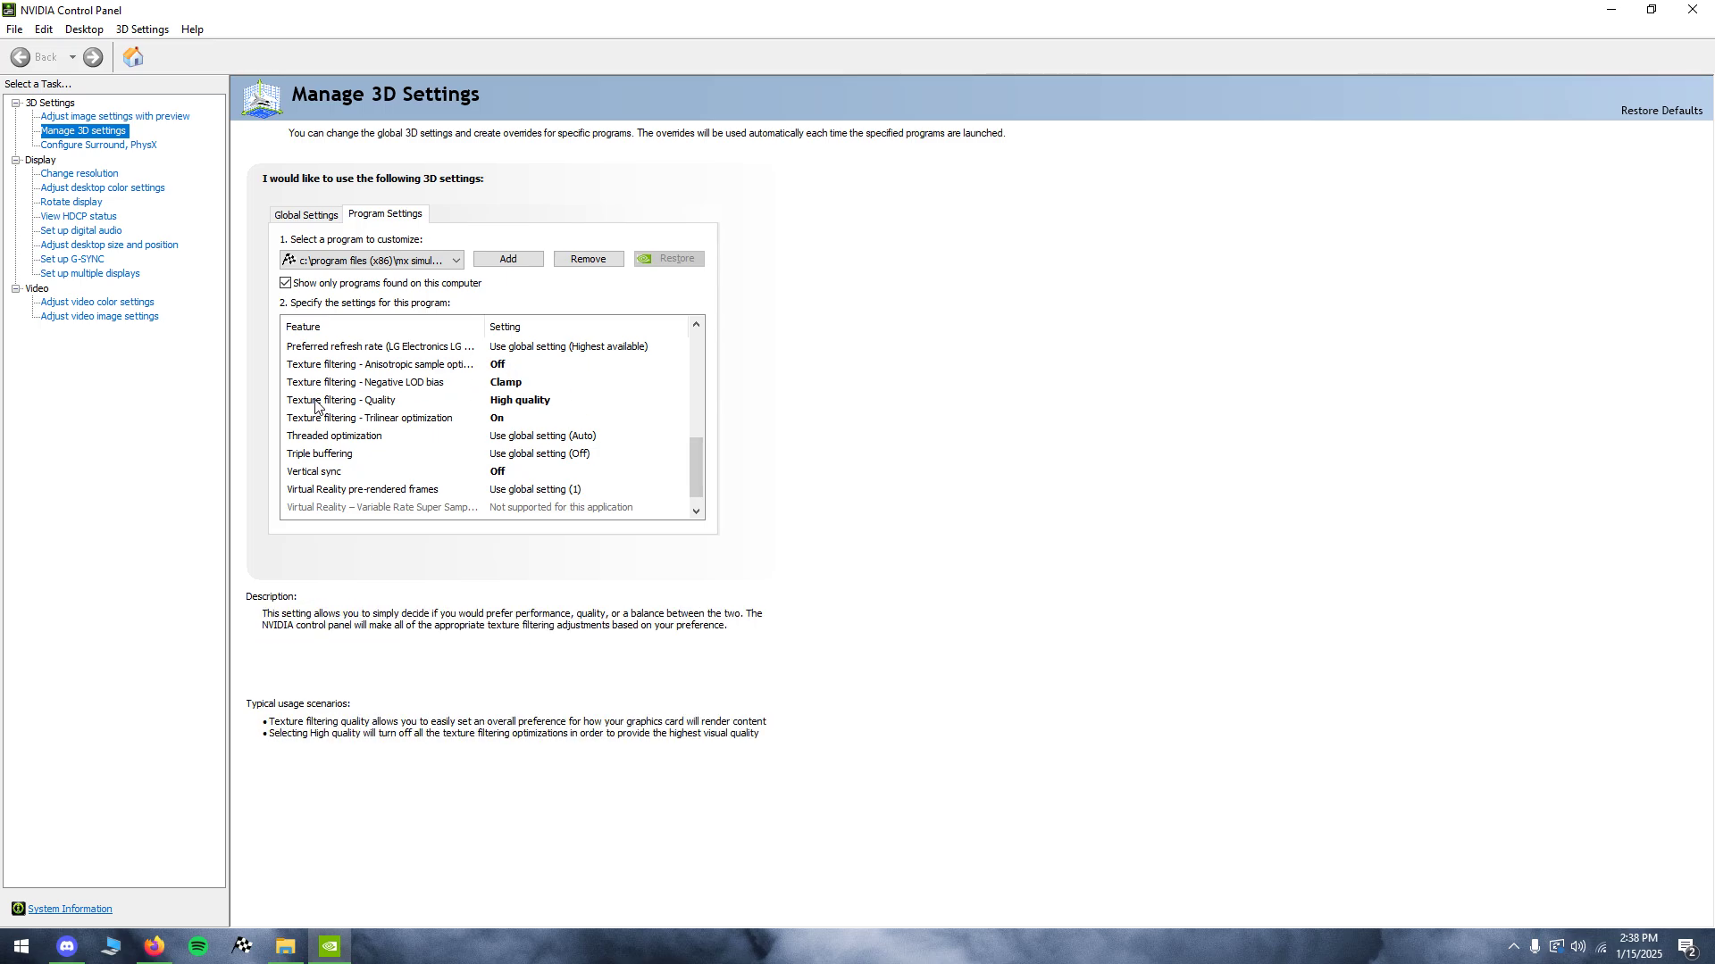
{"action": "mouse_move", "coordinate": [389, 407]}
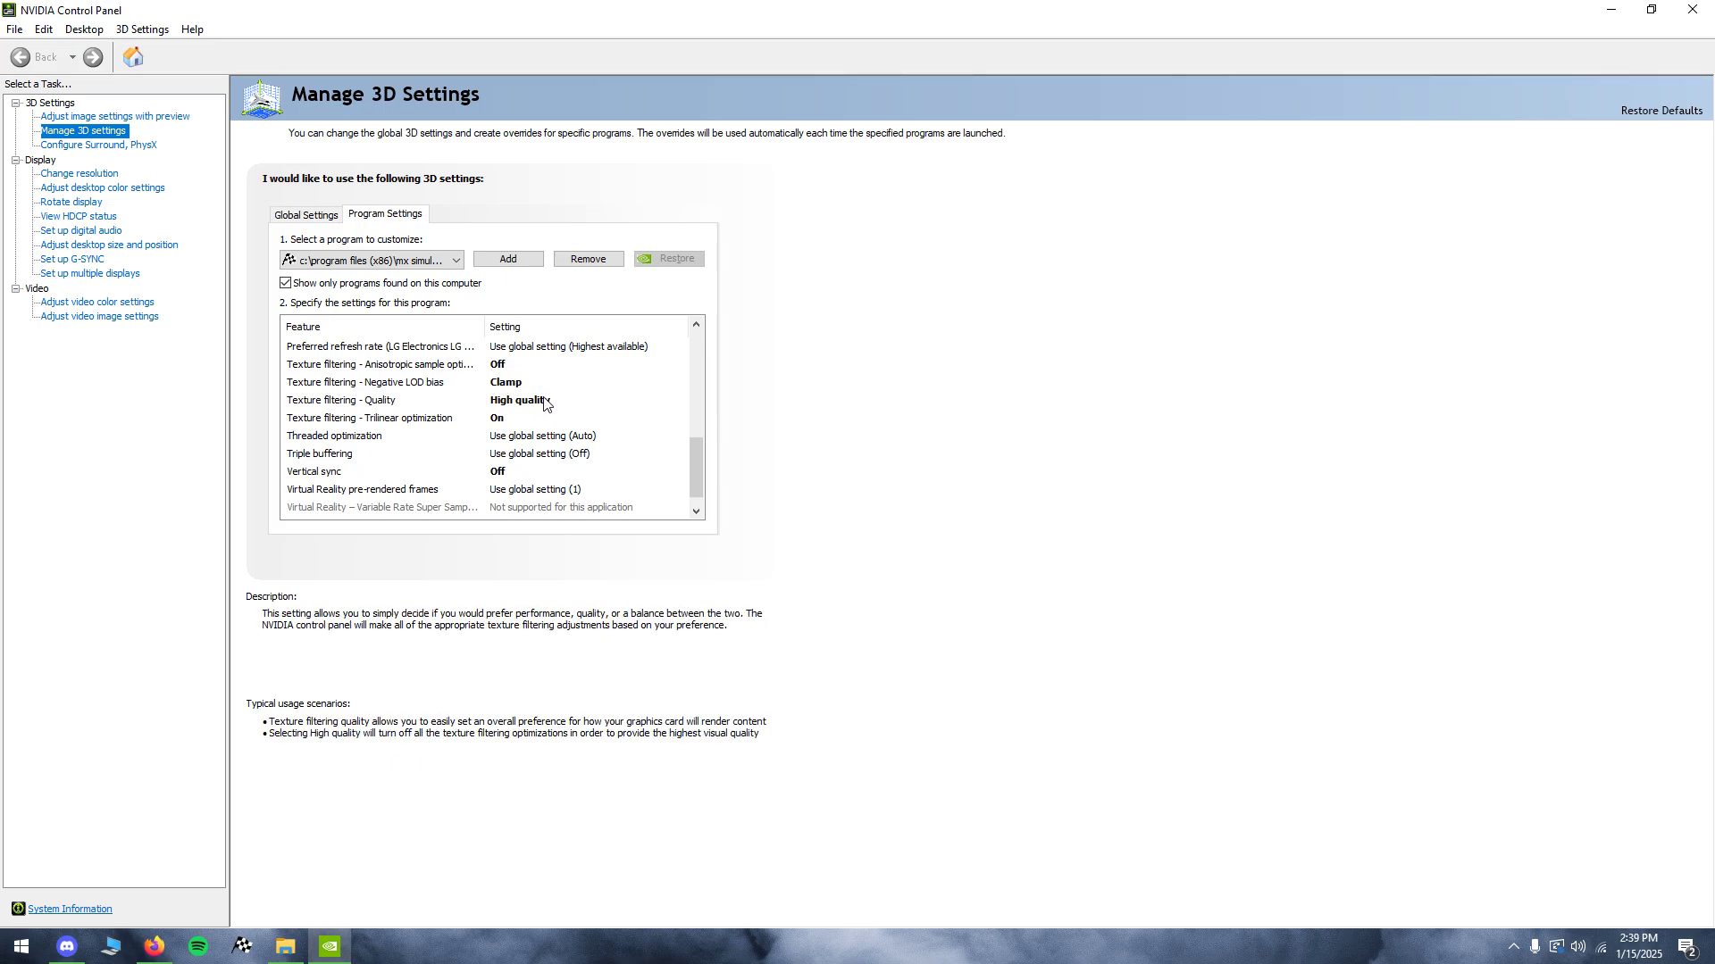
{"action": "scroll", "scroll_direction": "down", "scroll_amount": 3}
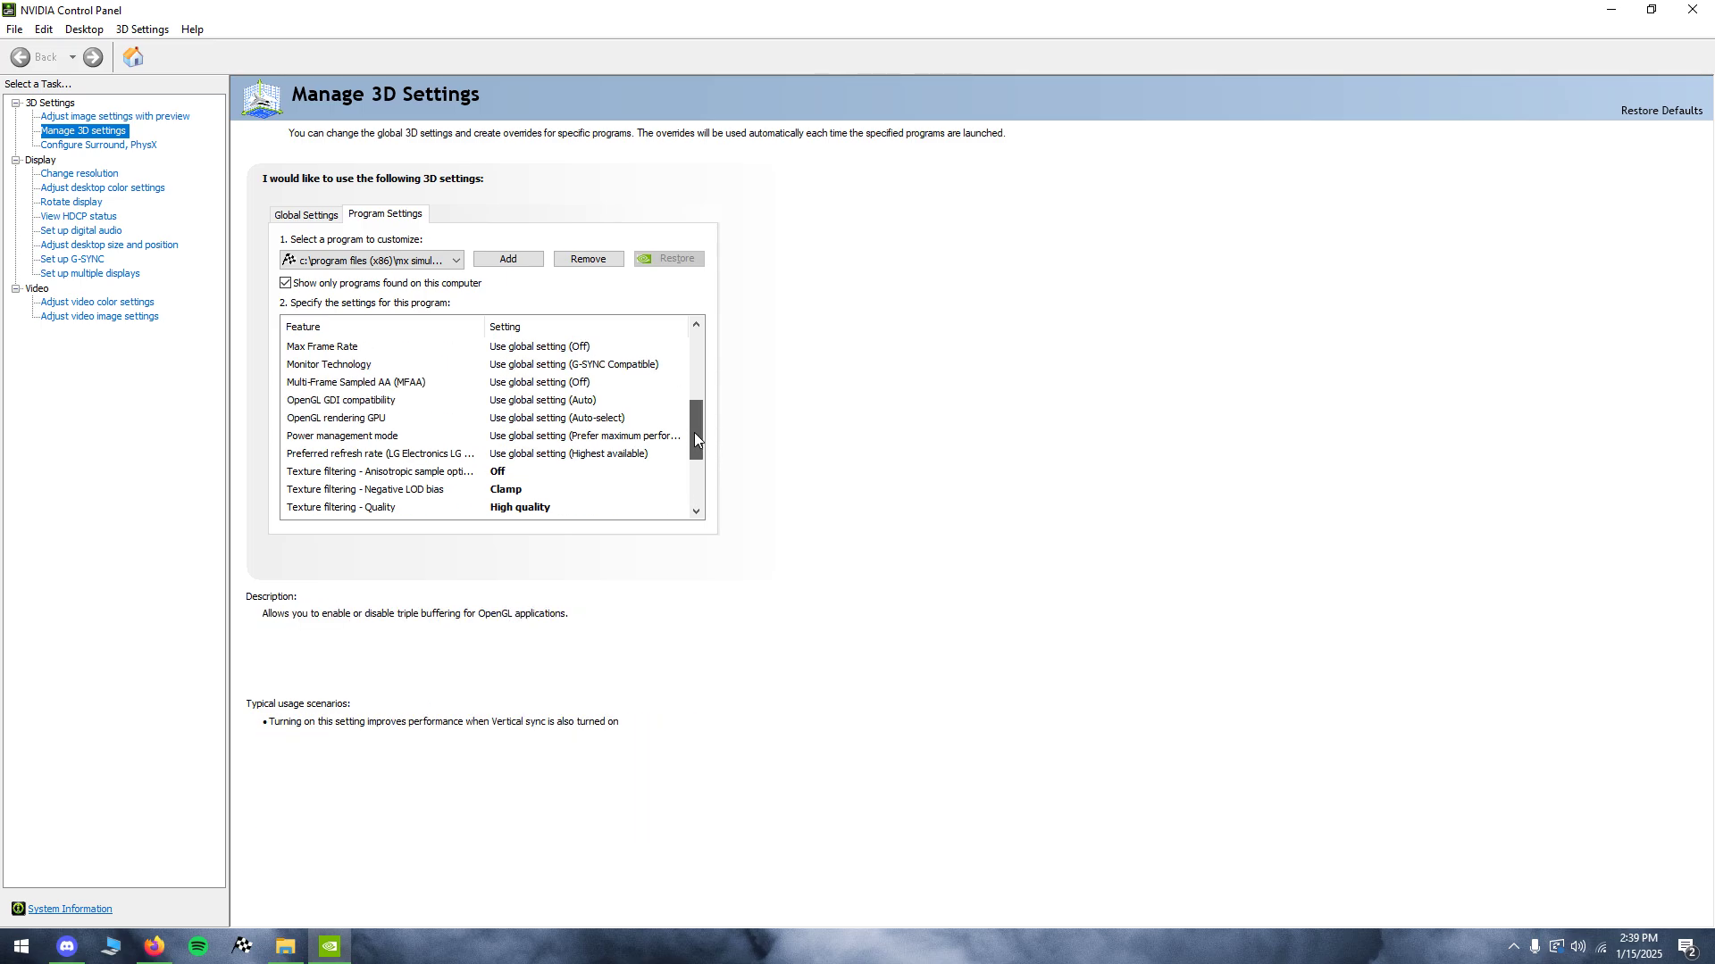
{"action": "scroll", "scroll_direction": "down", "scroll_amount": 3}
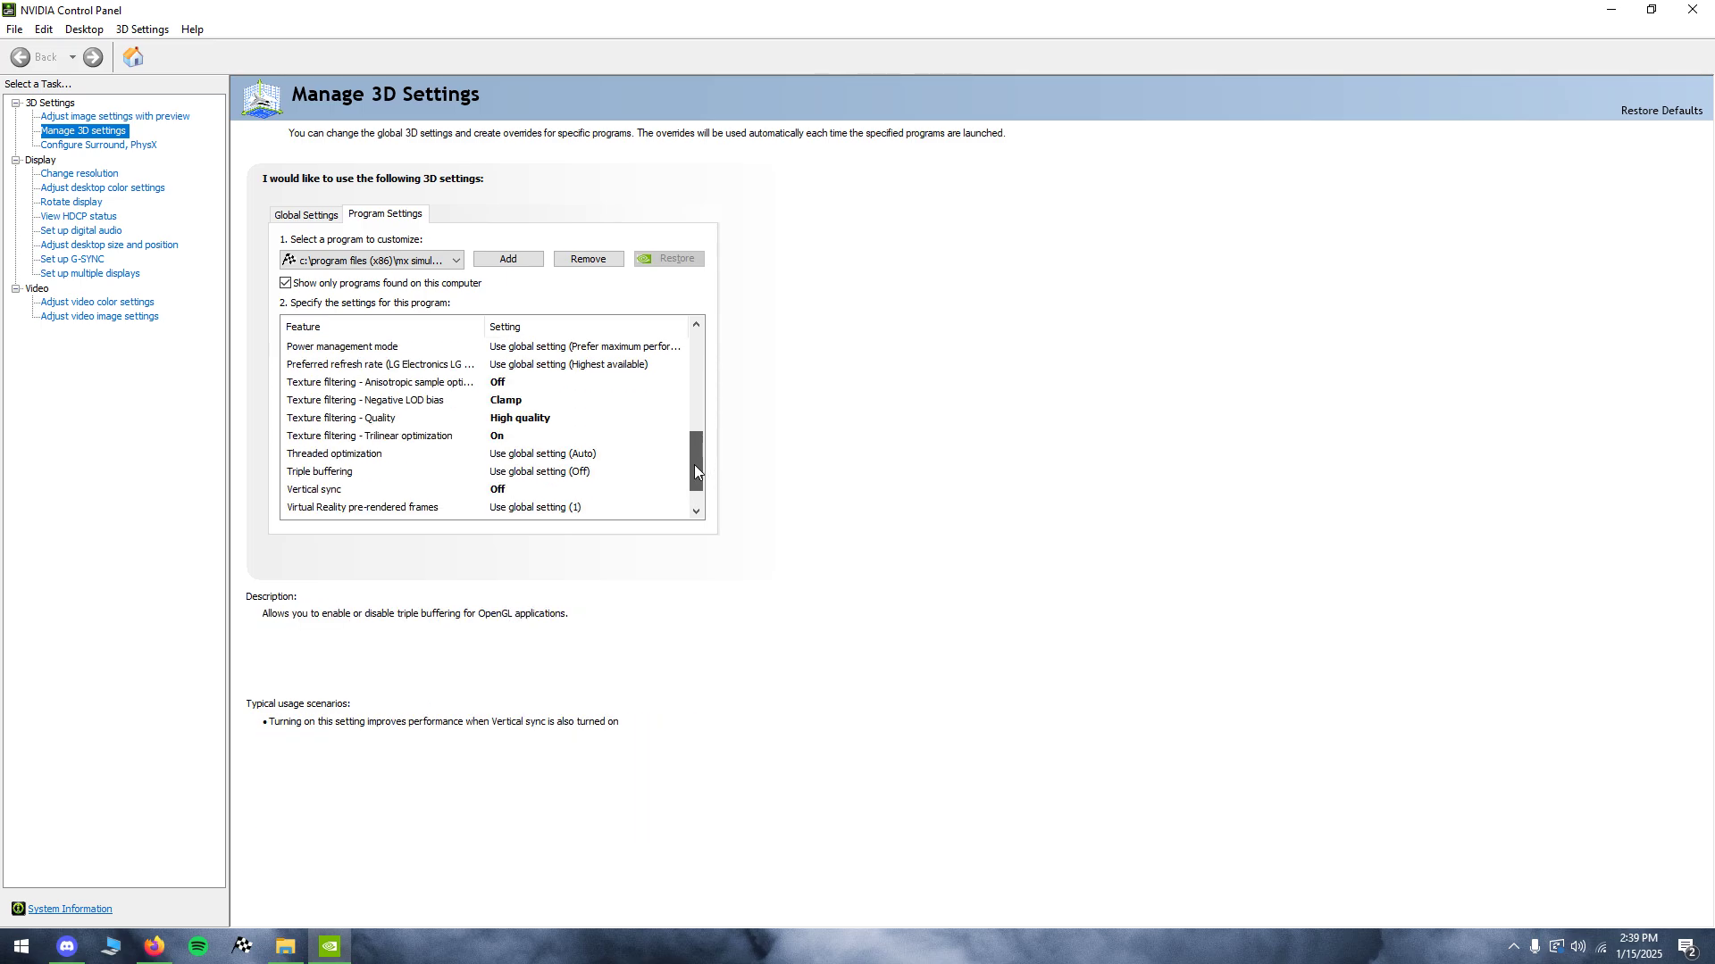
{"action": "scroll", "scroll_direction": "down", "scroll_amount": 3}
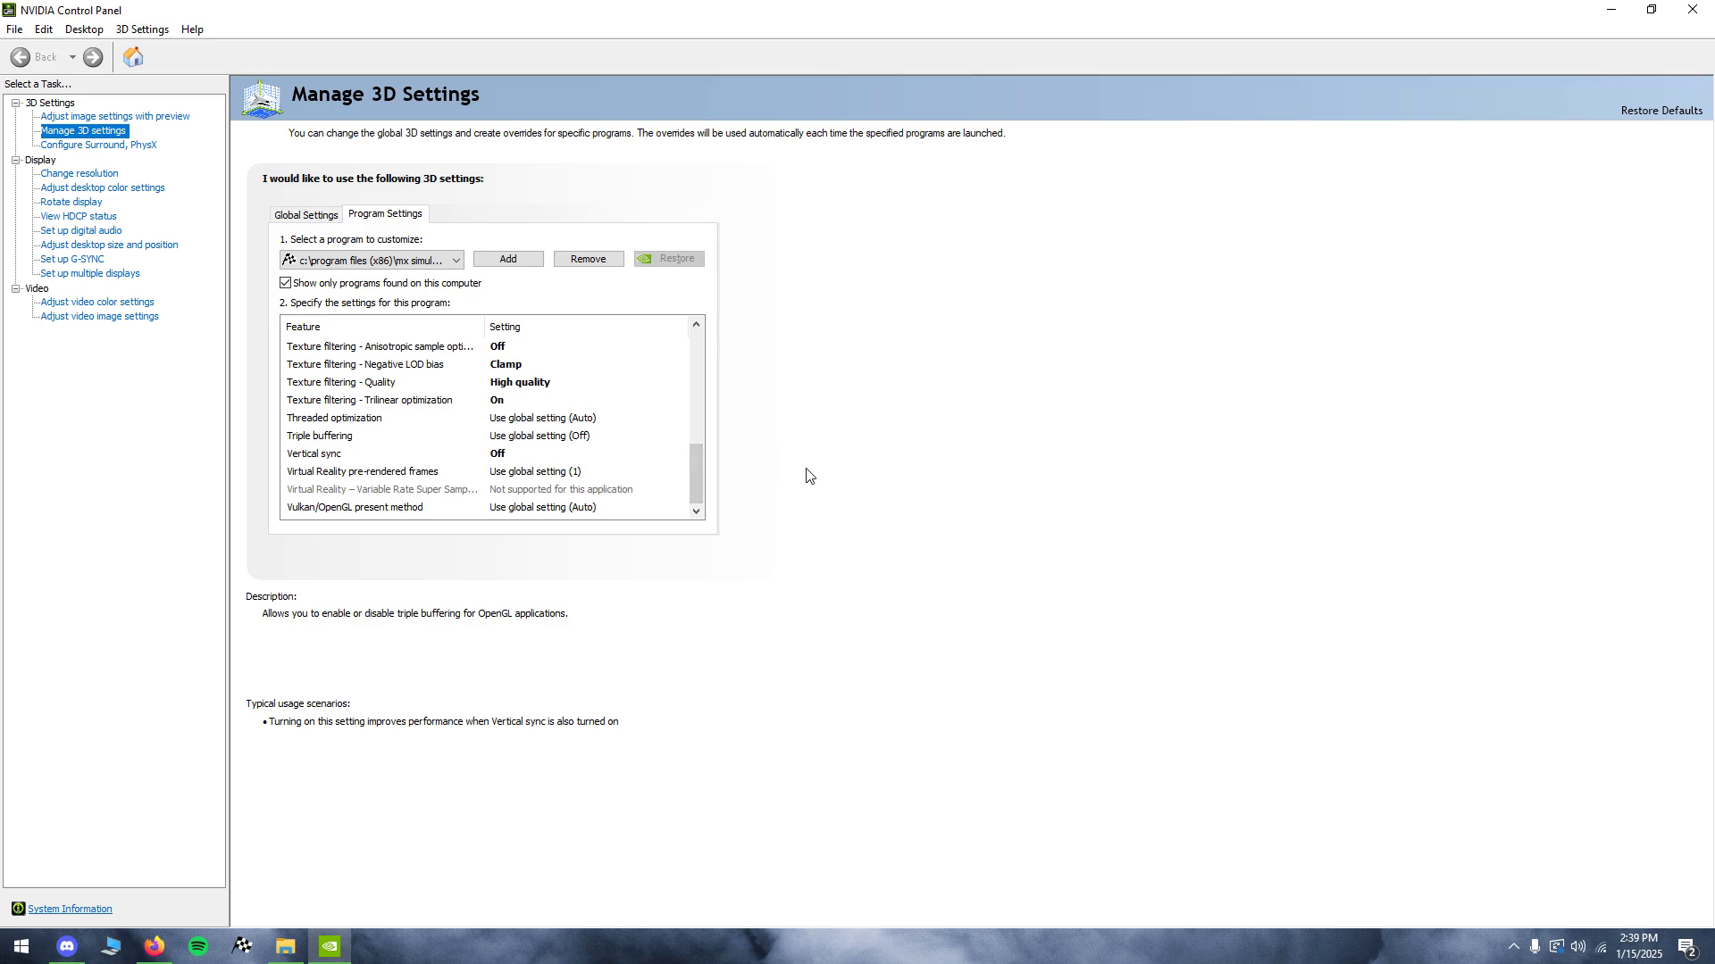
{"action": "mouse_move", "coordinate": [856, 431]}
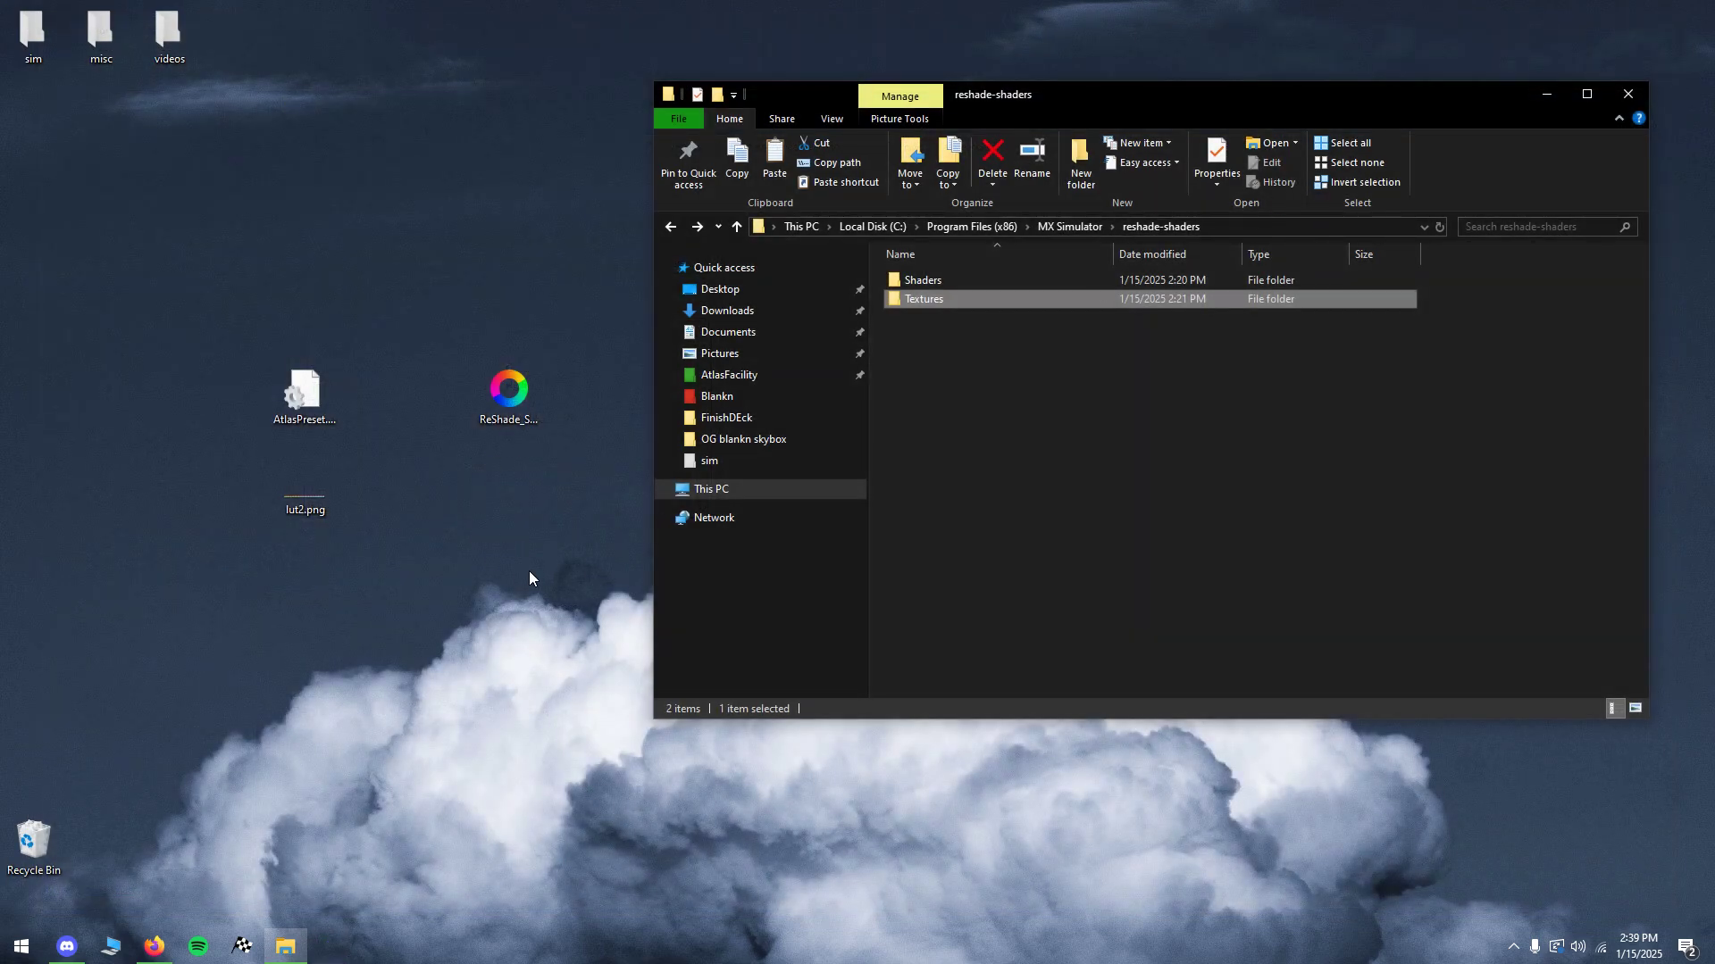
{"action": "mouse_move", "coordinate": [490, 496]}
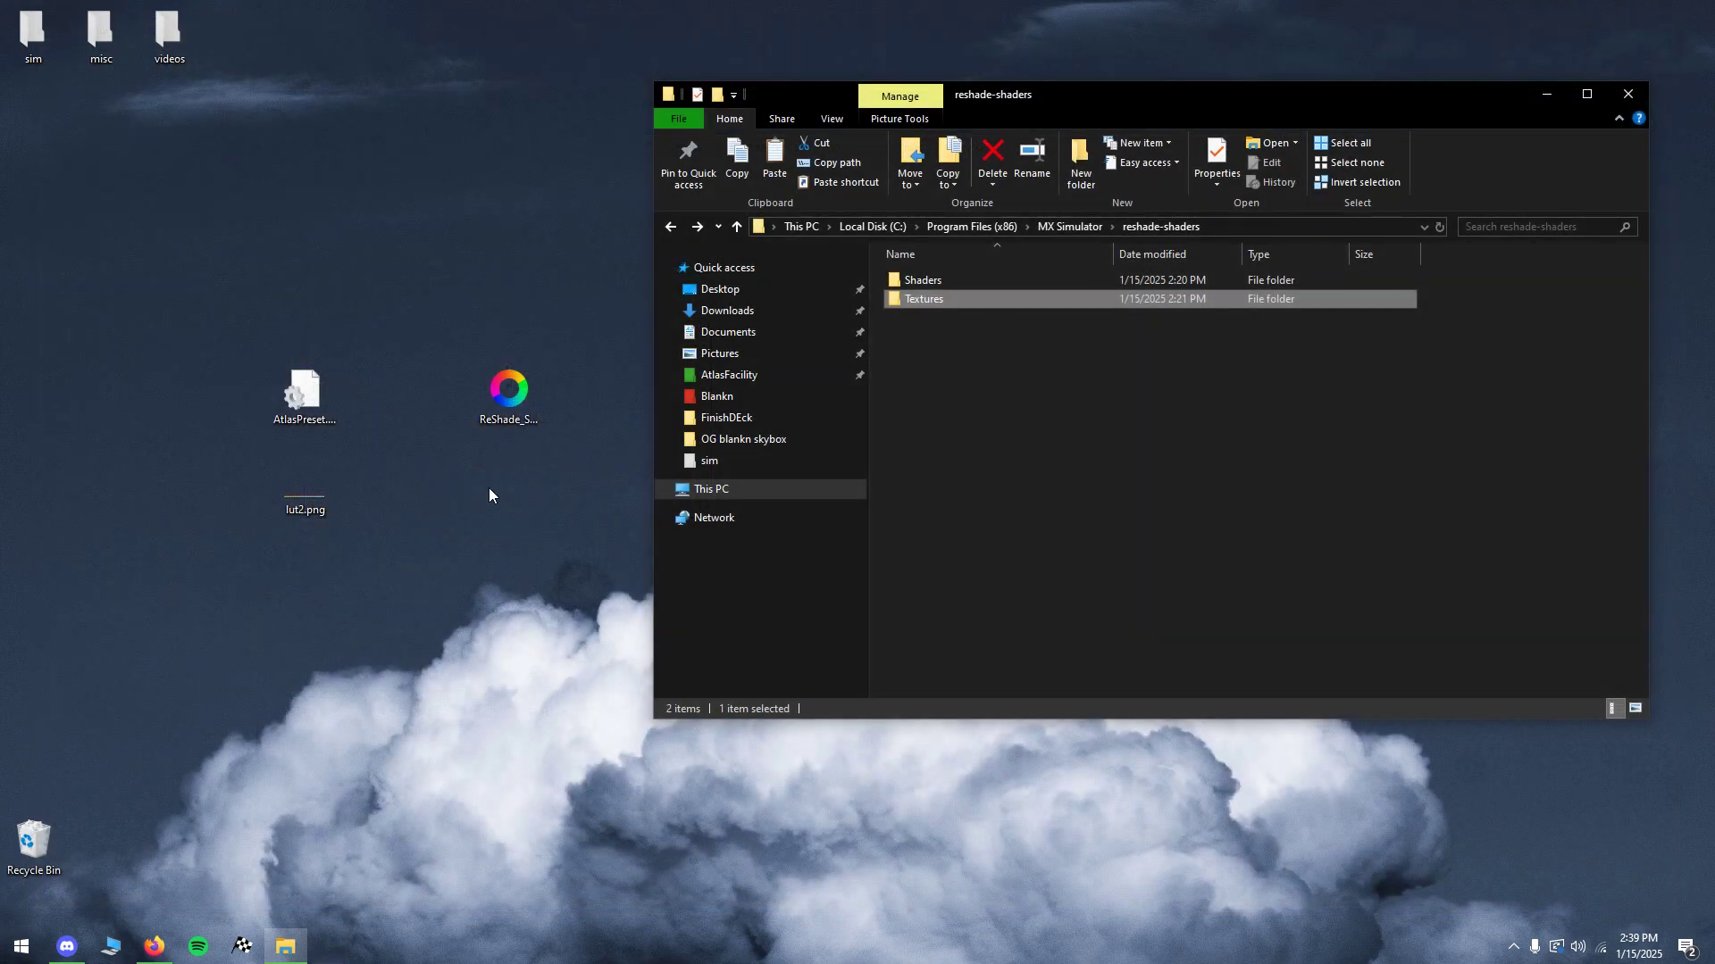